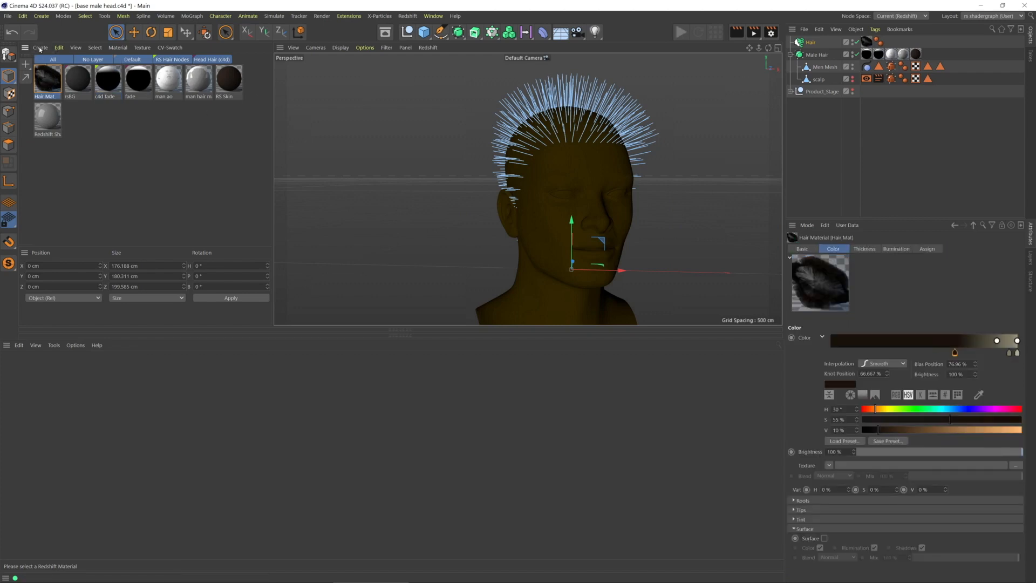
# Create a new Redshift Hair material and add an RS Principled Hair node to its graph.
pyautogui.click(40, 46)
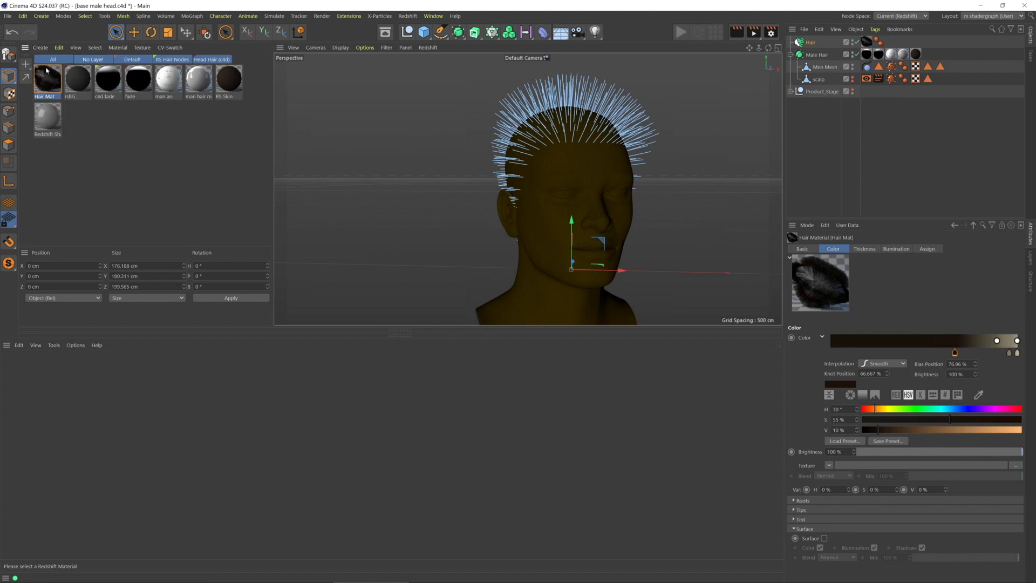
pyautogui.click(40, 46)
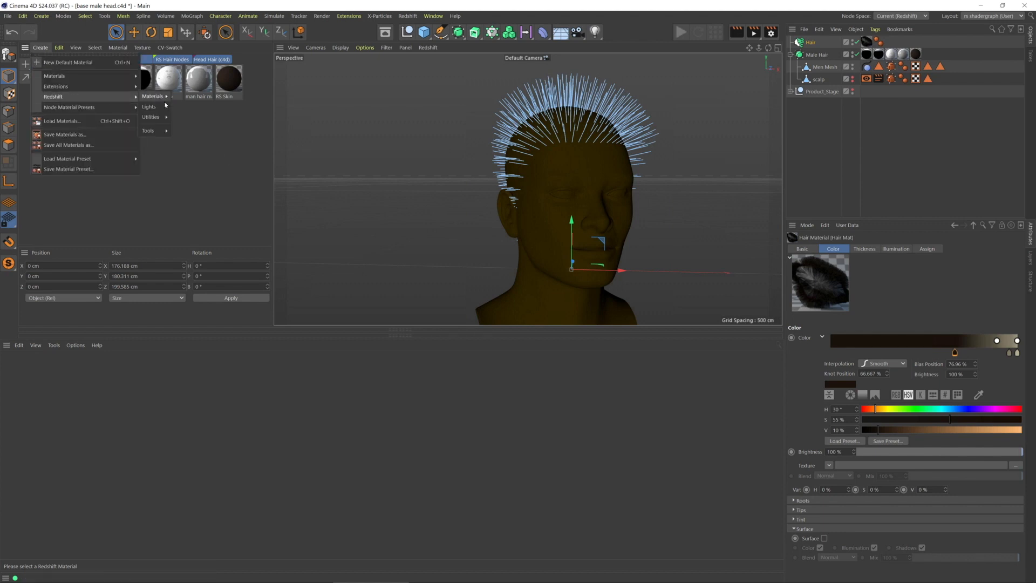
pyautogui.moveTo(154, 96)
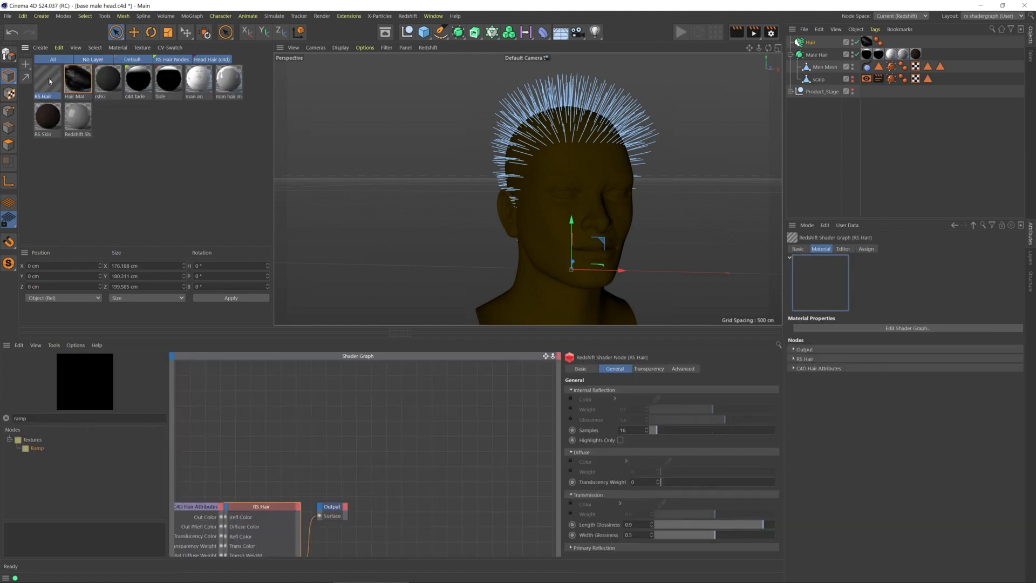
pyautogui.click(47, 78)
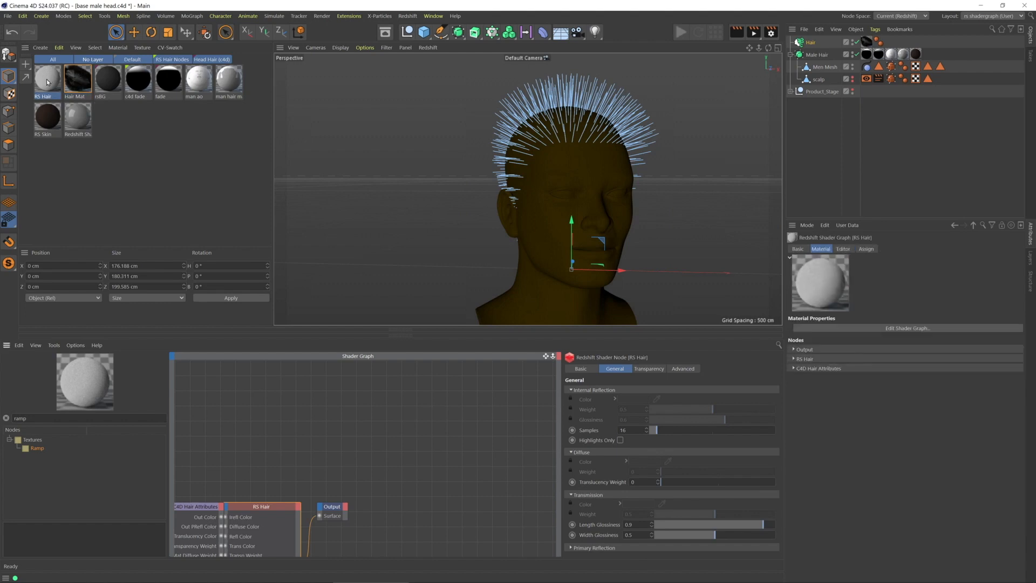
pyautogui.moveTo(283, 498)
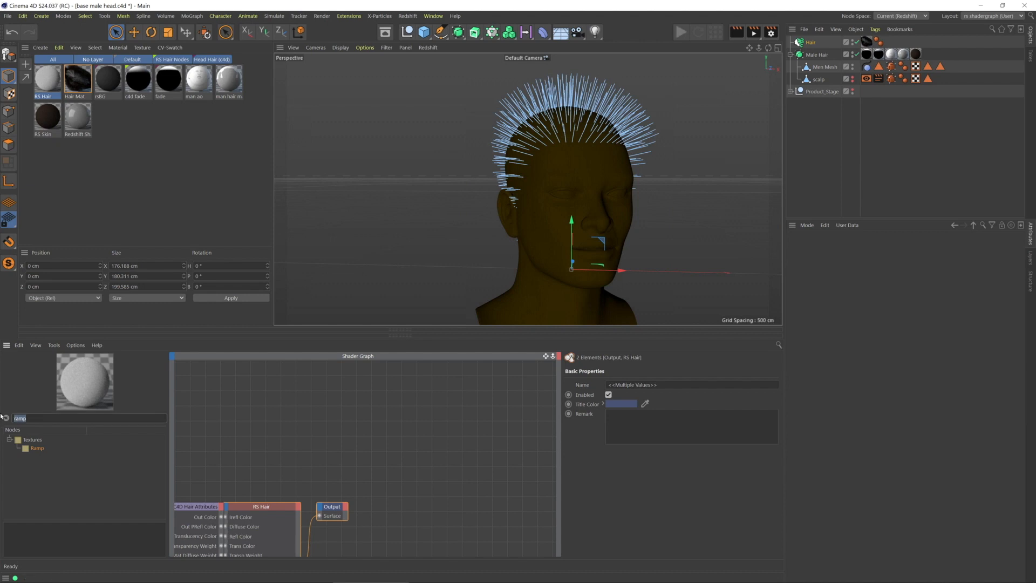
pyautogui.write('princi')
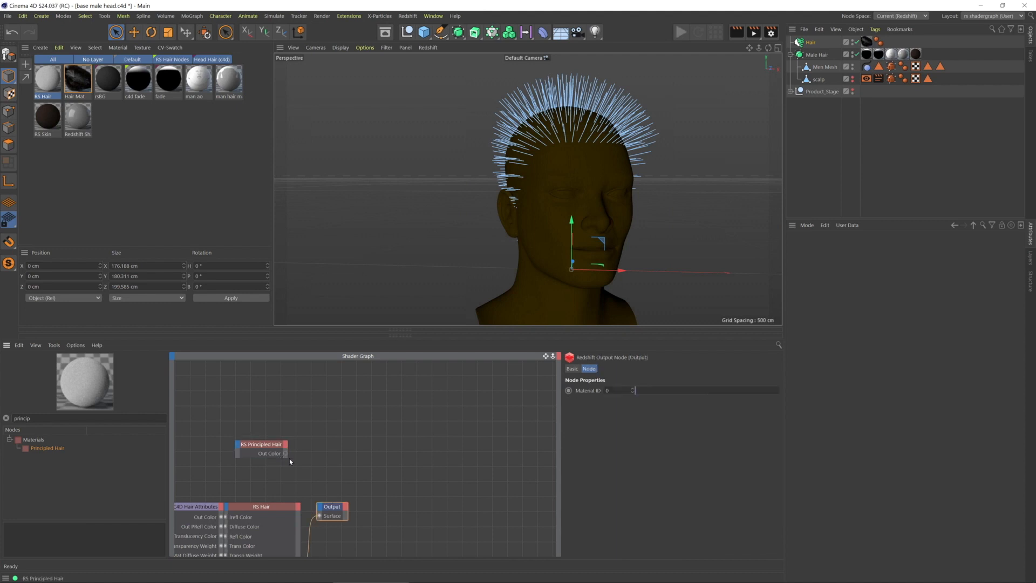
# Wire the principled hair's Out Color to the output and set Melanin to about 0.9.
pyautogui.moveTo(285, 454); pyautogui.dragTo(320, 516)
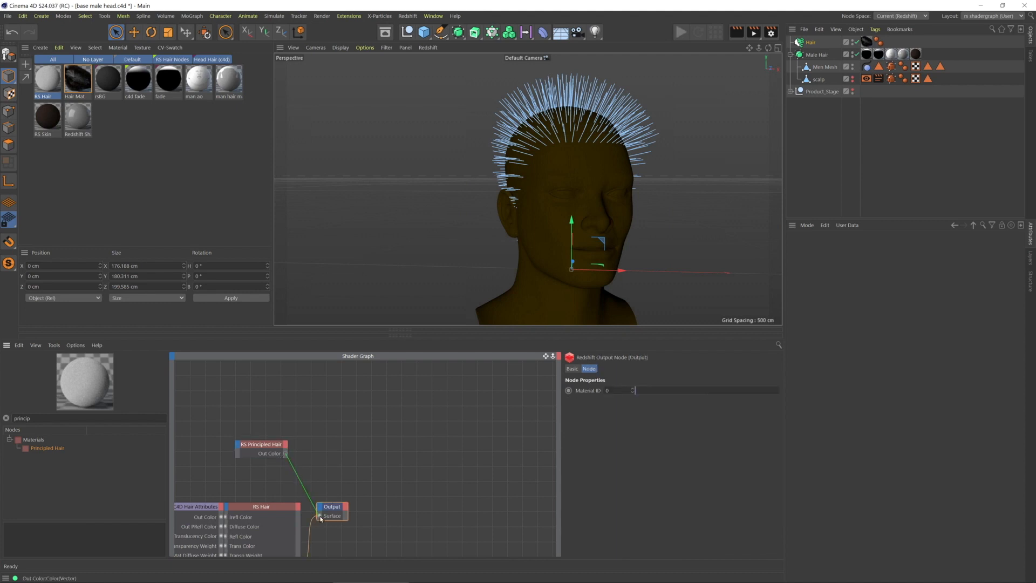
pyautogui.click(260, 444)
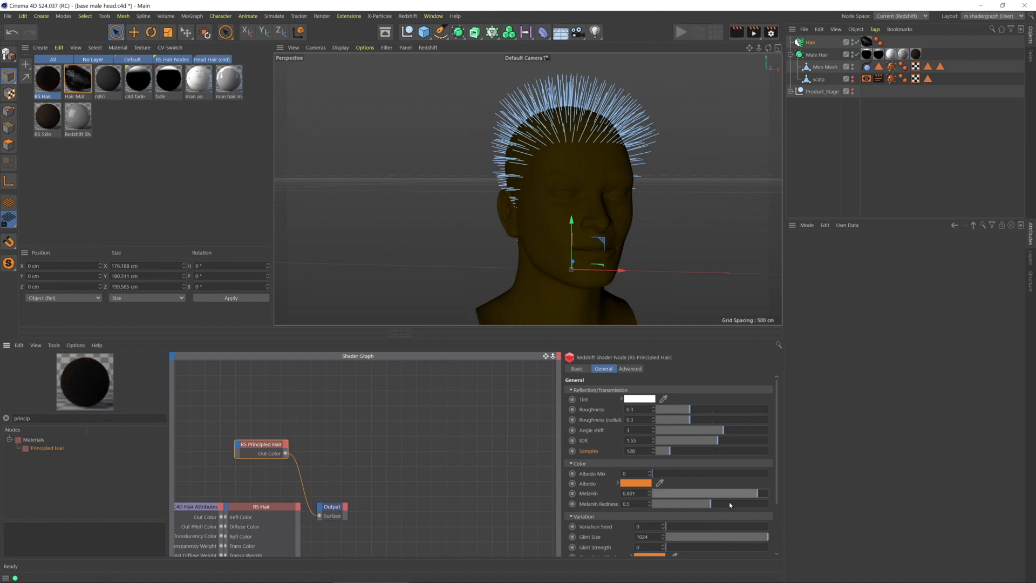
pyautogui.moveTo(731, 493); pyautogui.dragTo(760, 493)
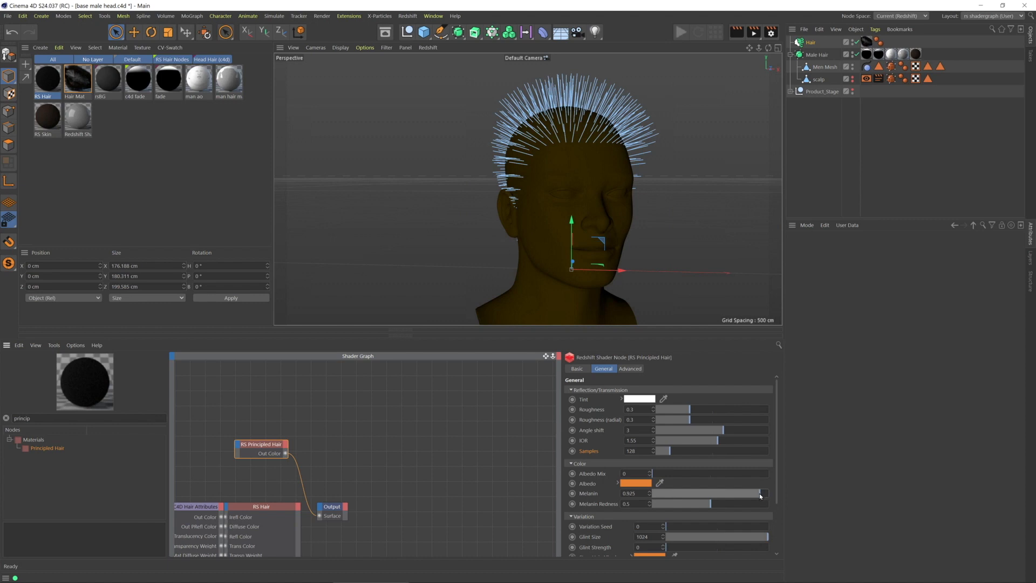
pyautogui.moveTo(766, 493); pyautogui.dragTo(753, 493)
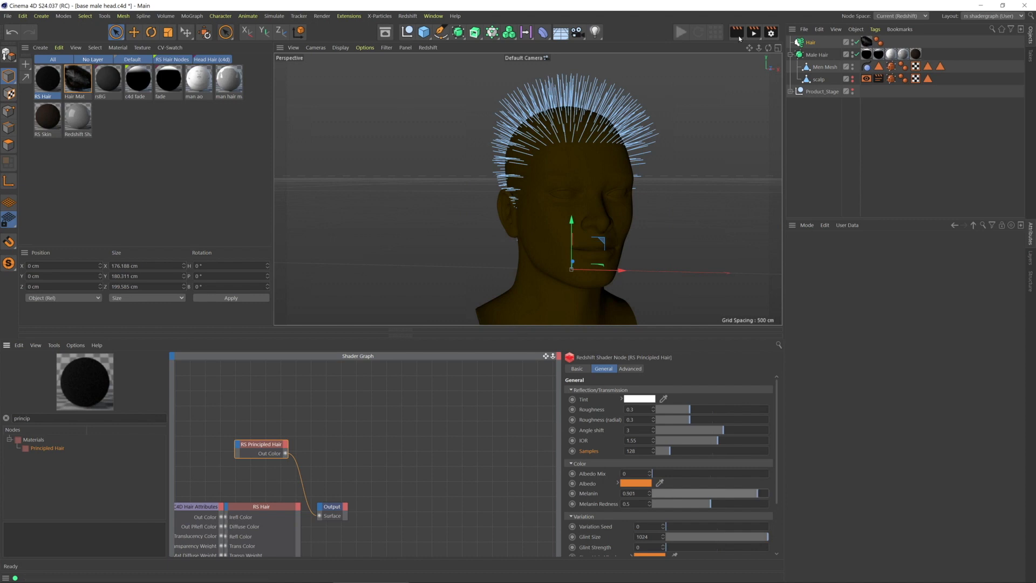
pyautogui.moveTo(180, 549)
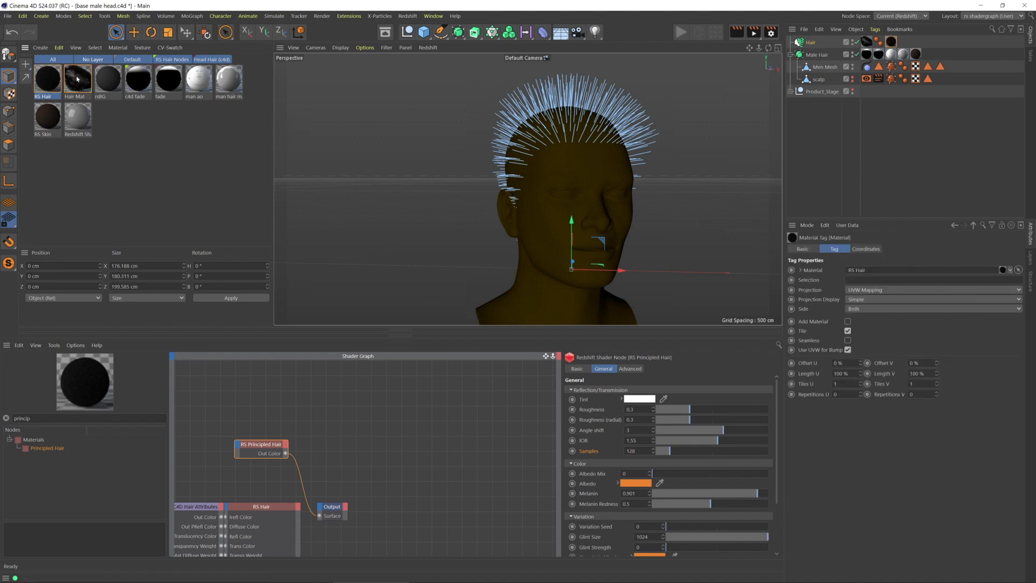
# Assign the RS Hair material to the hair object and start Redshift IPR in the viewport.
pyautogui.click(75, 80)
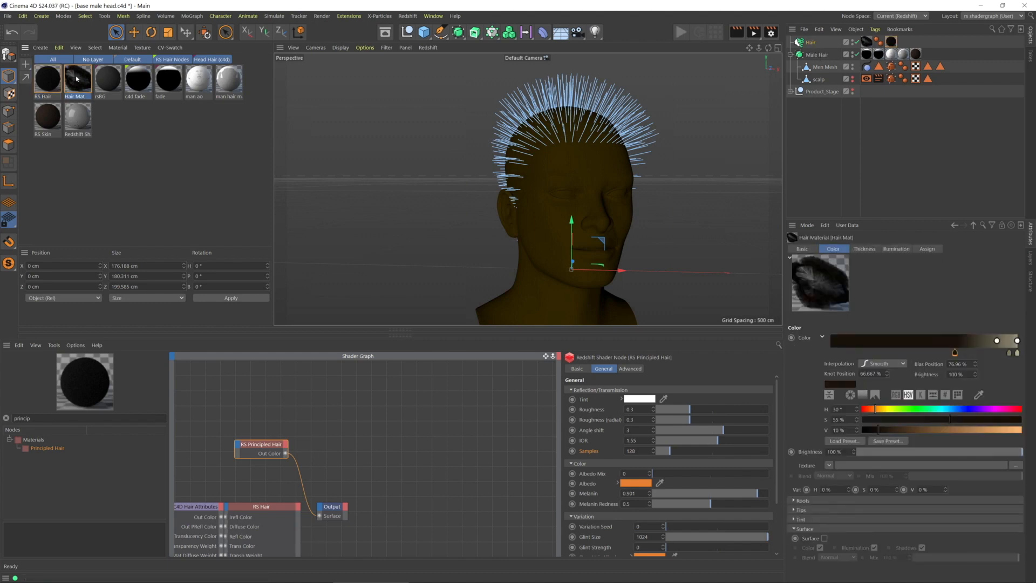
pyautogui.doubleClick(76, 78)
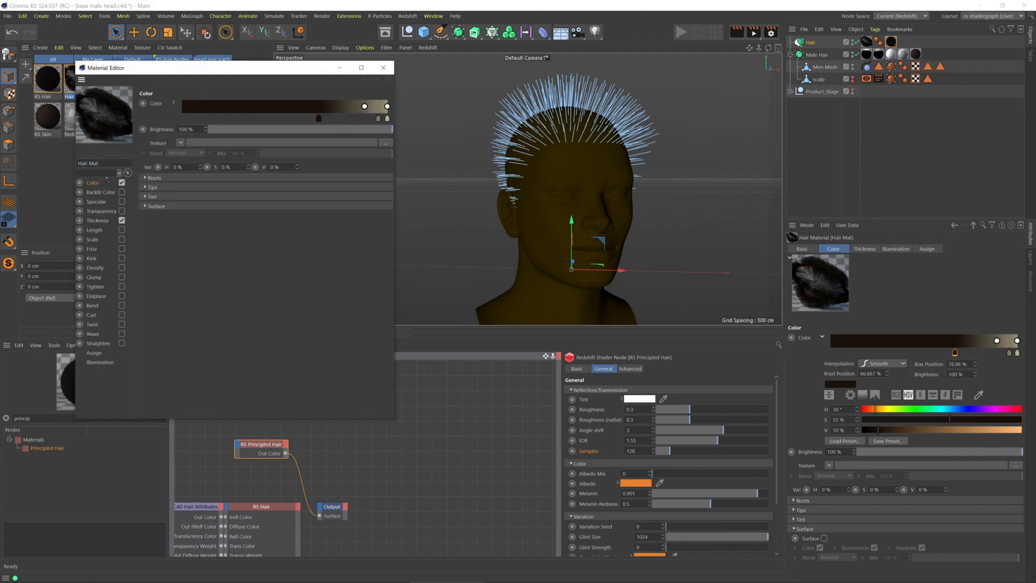
pyautogui.click(97, 220)
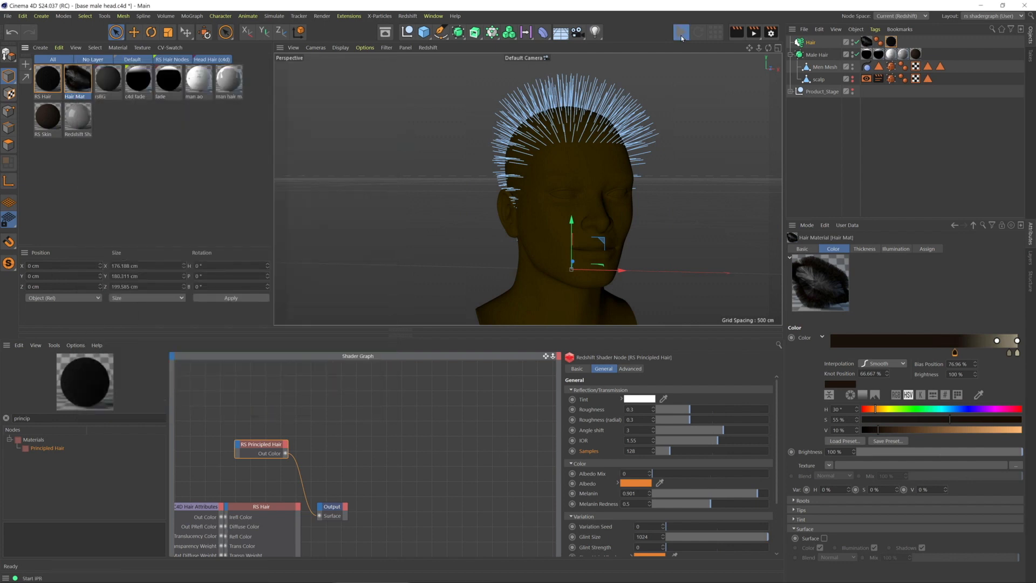
pyautogui.click(682, 31)
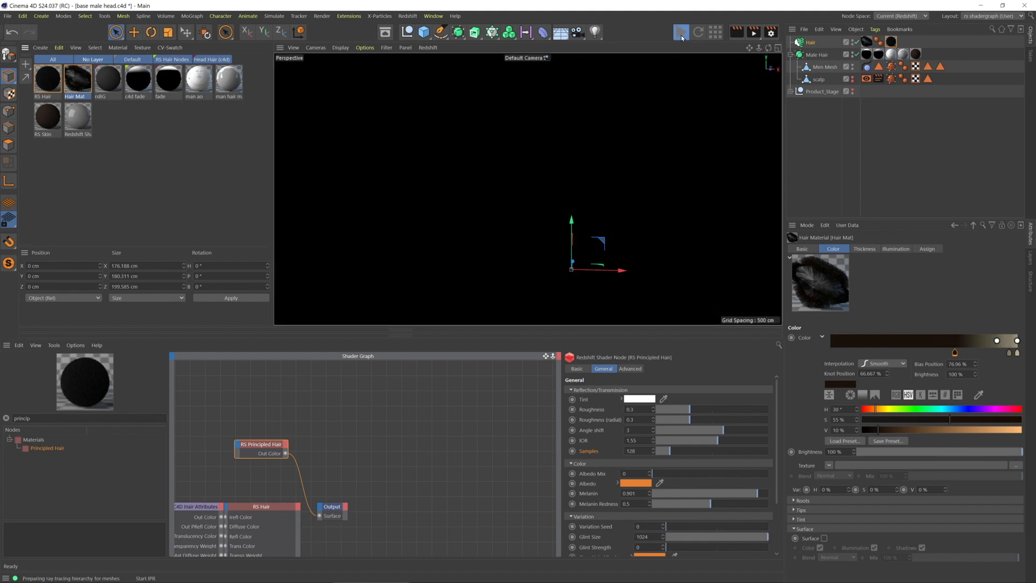
pyautogui.click(681, 31)
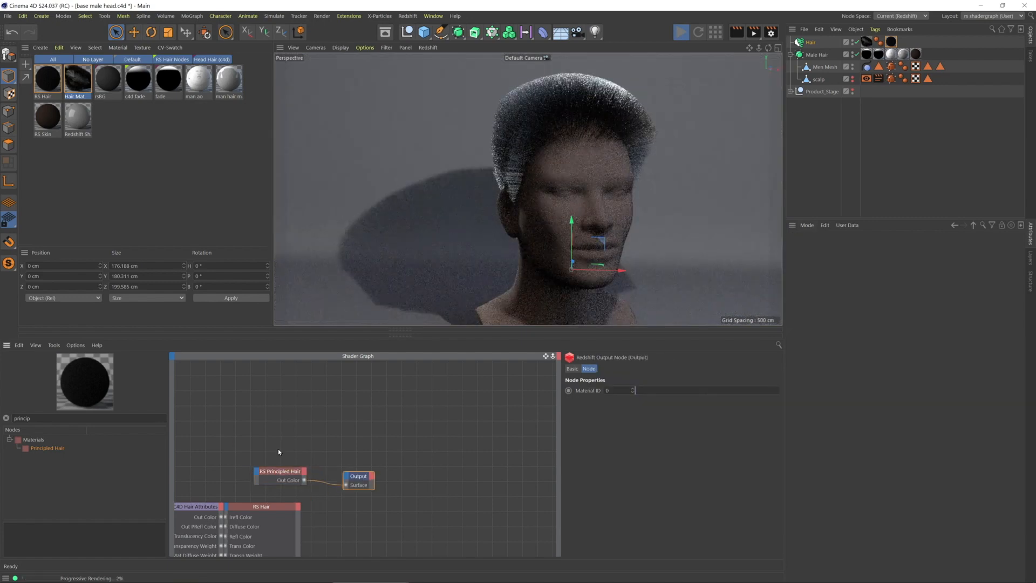
# Lower the hair IOR to ~1.2 and raise Roughness to ~0.6 and Radial Roughness to ~0.62.
pyautogui.click(278, 476)
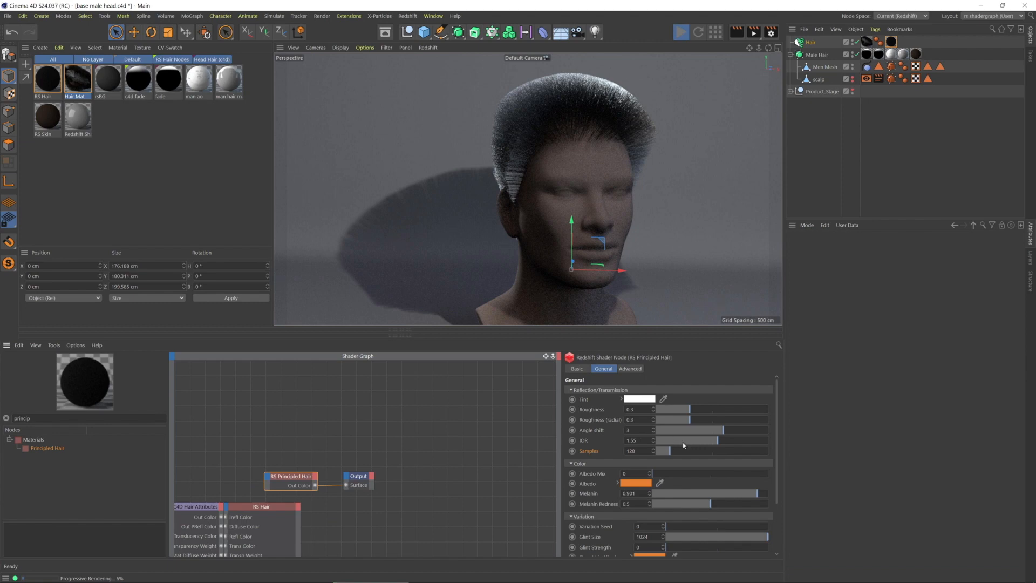
pyautogui.moveTo(707, 441); pyautogui.dragTo(681, 440)
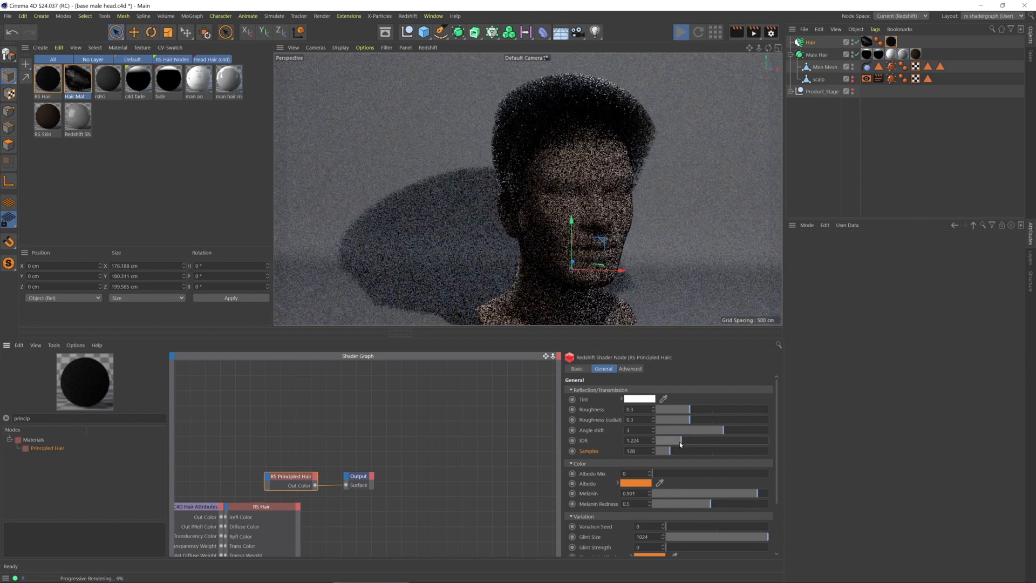
pyautogui.moveTo(682, 410); pyautogui.dragTo(670, 409)
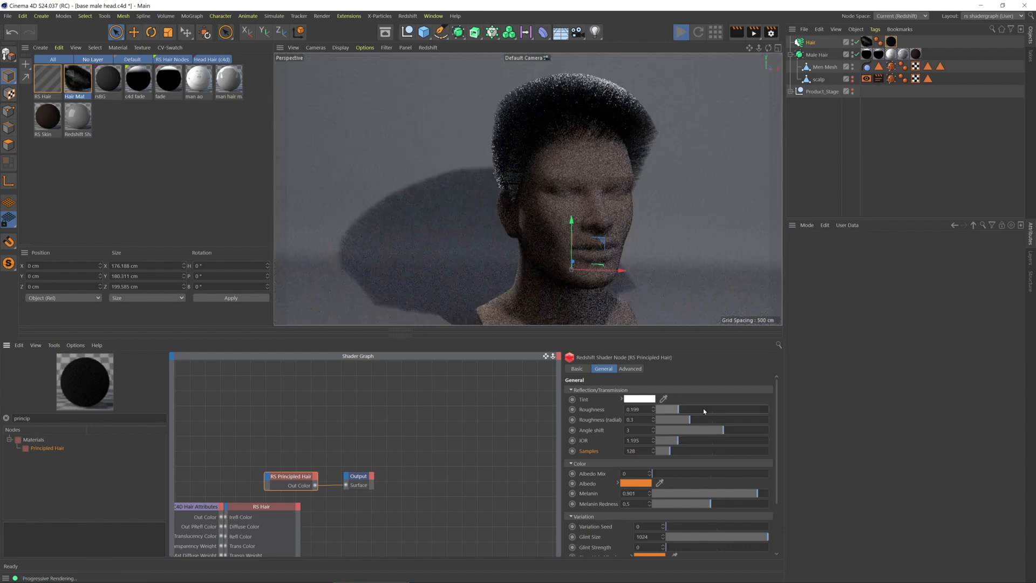
pyautogui.moveTo(678, 409); pyautogui.dragTo(710, 409)
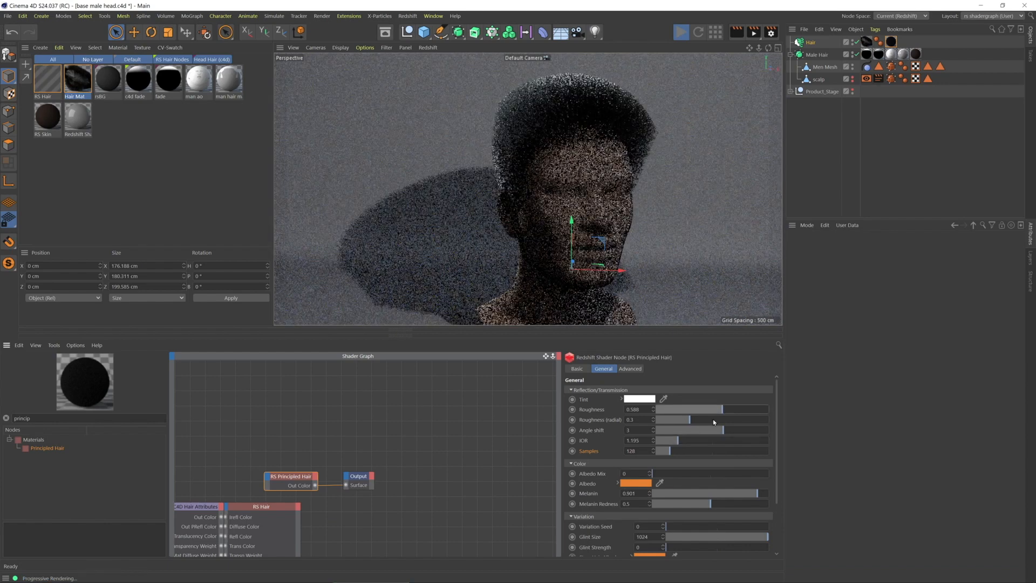
pyautogui.moveTo(684, 420); pyautogui.dragTo(741, 420)
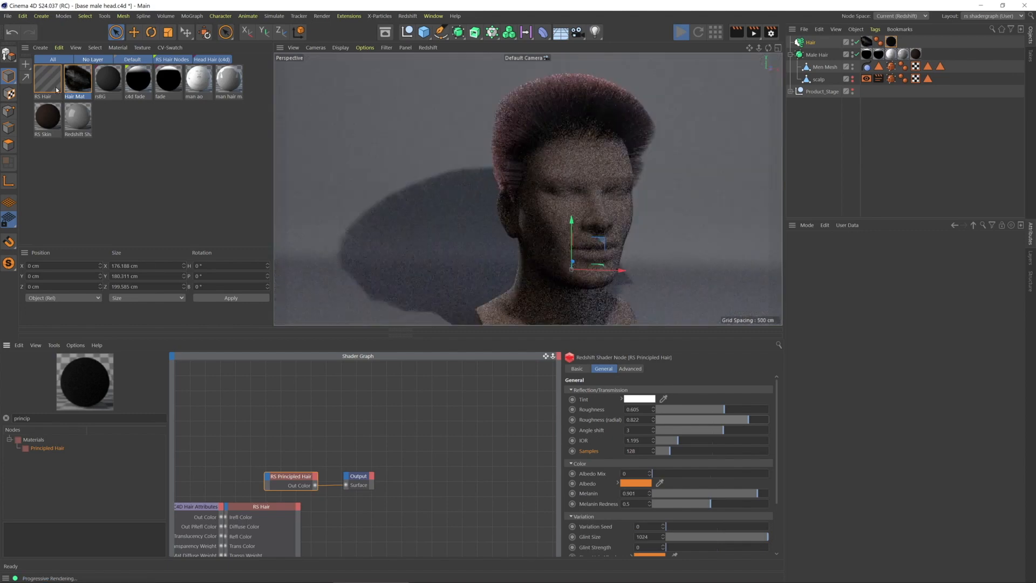
# After viewing the hair-type chart, enable Kink at 1000% scale and turn on Frizz.
pyautogui.doubleClick(76, 79)
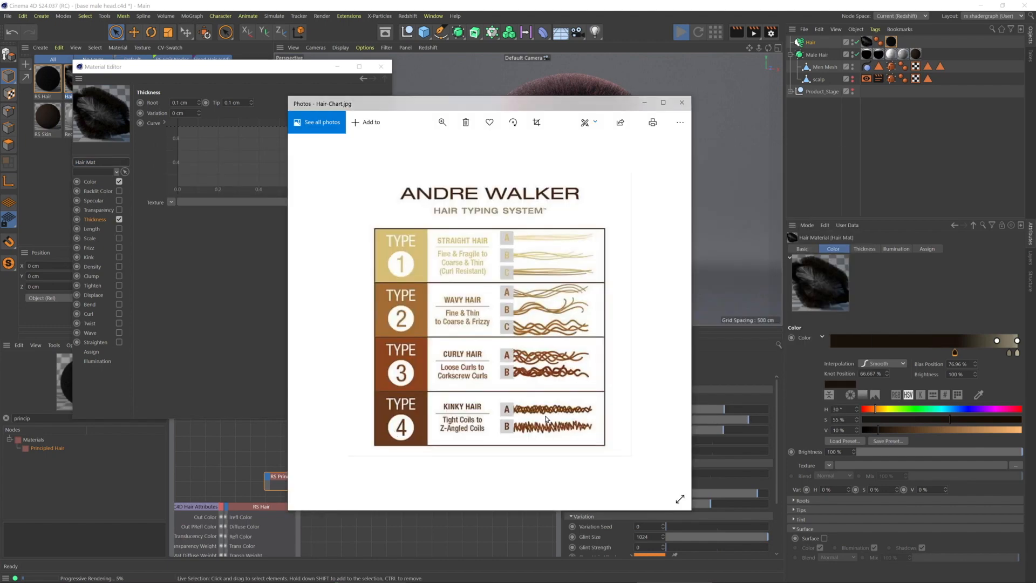
pyautogui.moveTo(528, 421)
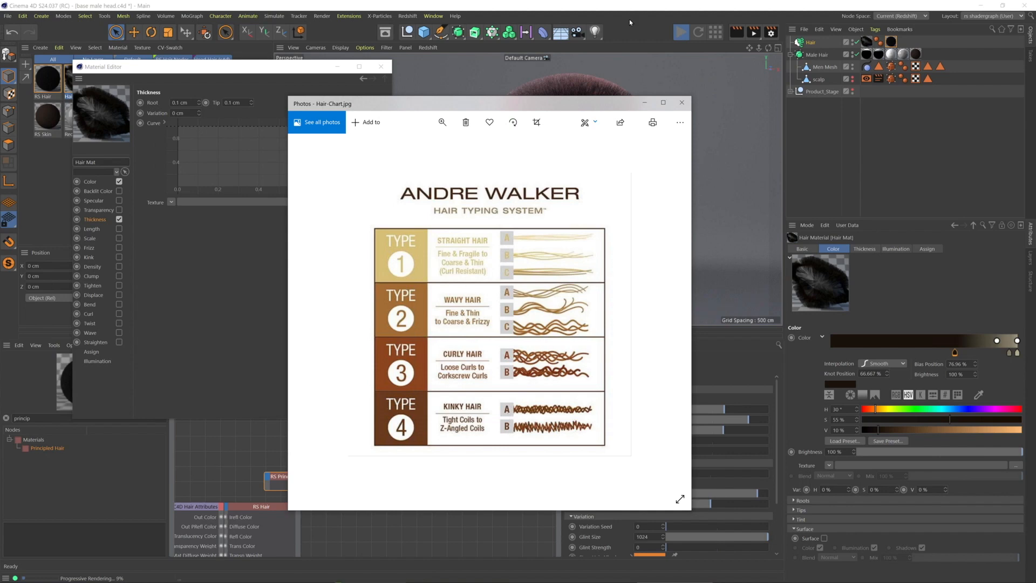
pyautogui.click(682, 103)
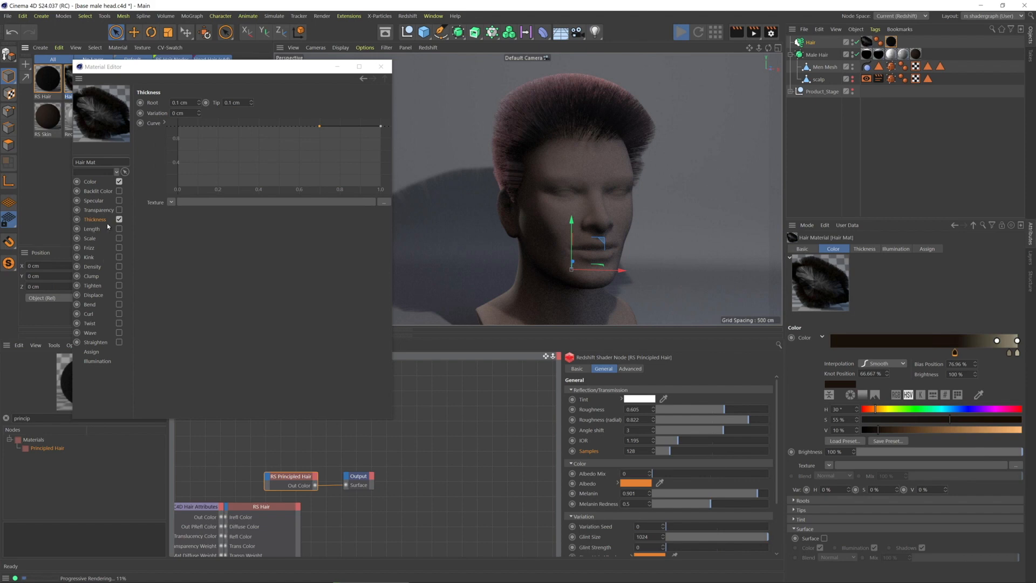
pyautogui.moveTo(93, 252)
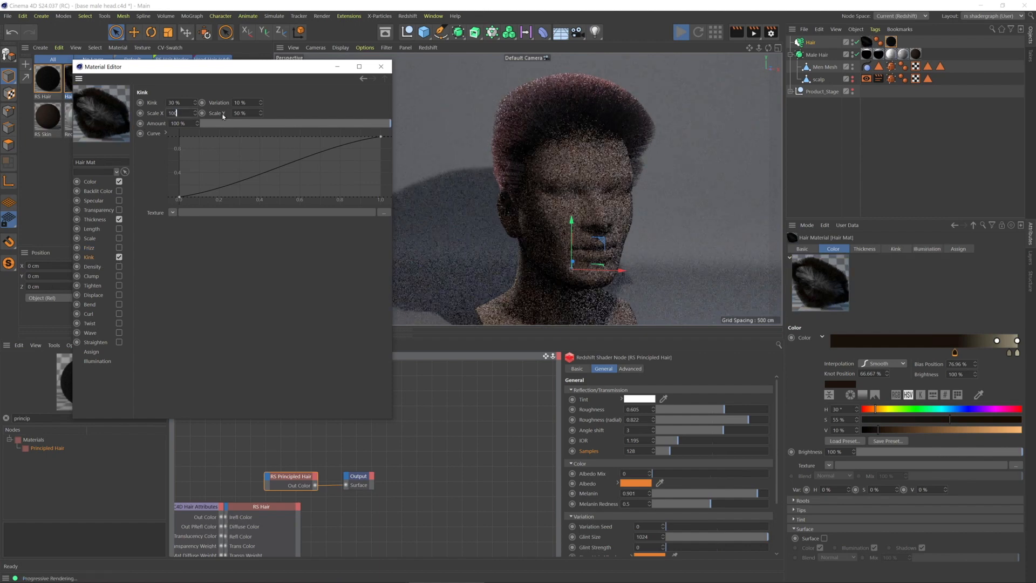
pyautogui.write('1000')
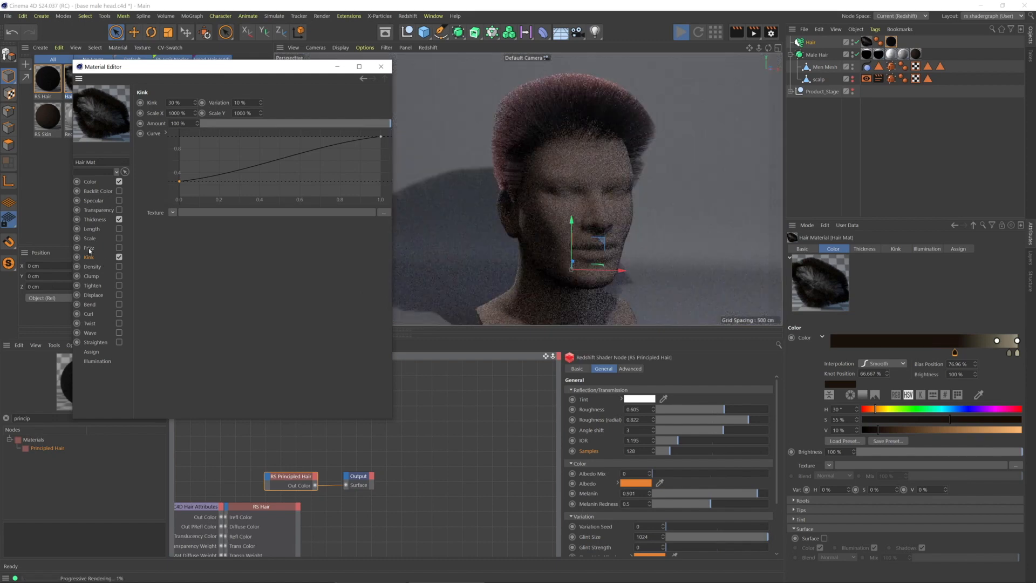
pyautogui.click(89, 248)
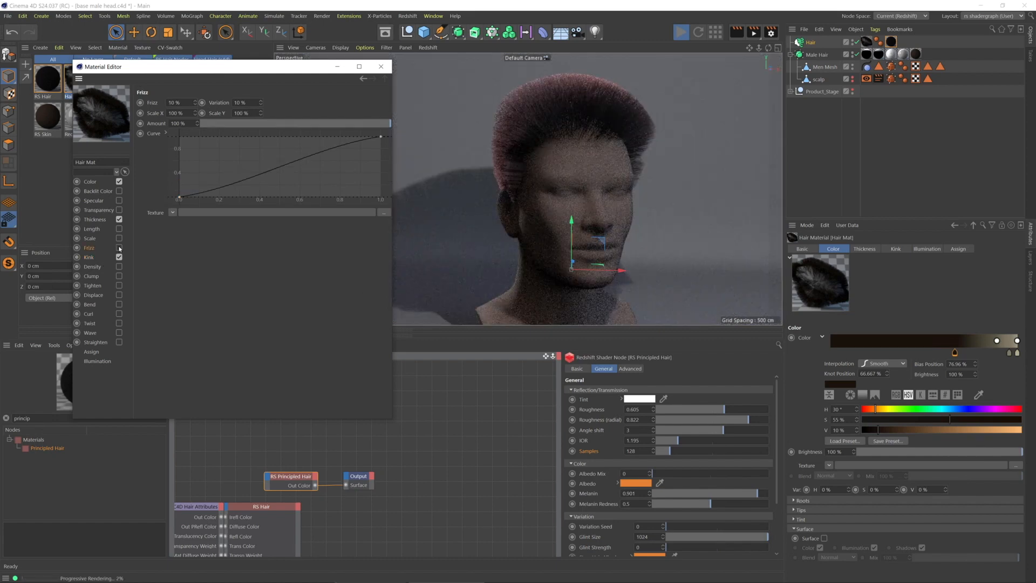
pyautogui.click(119, 248)
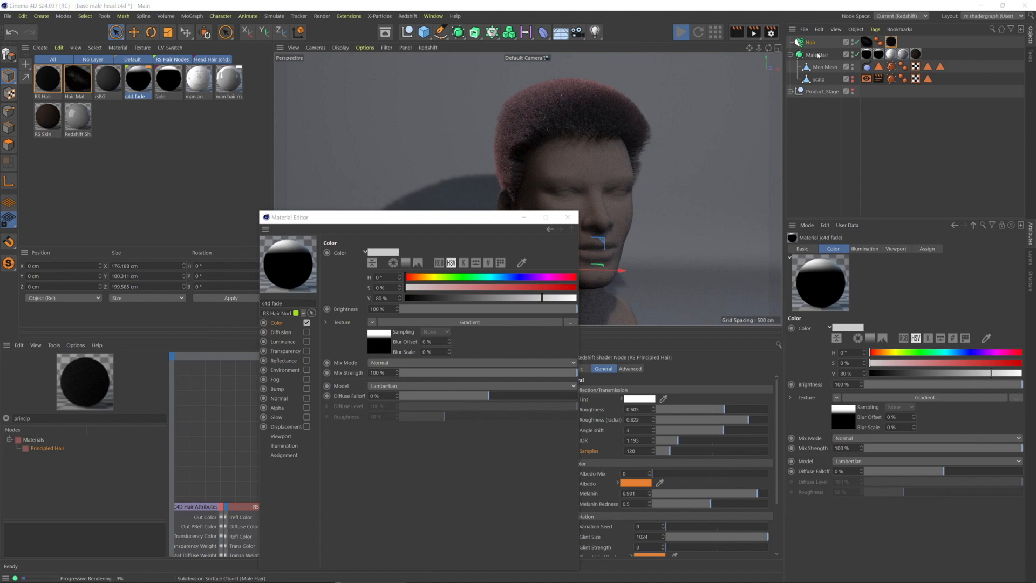
# Close the fade material's settings and reopen the Hair Mat on its Scale channel.
pyautogui.click(928, 66)
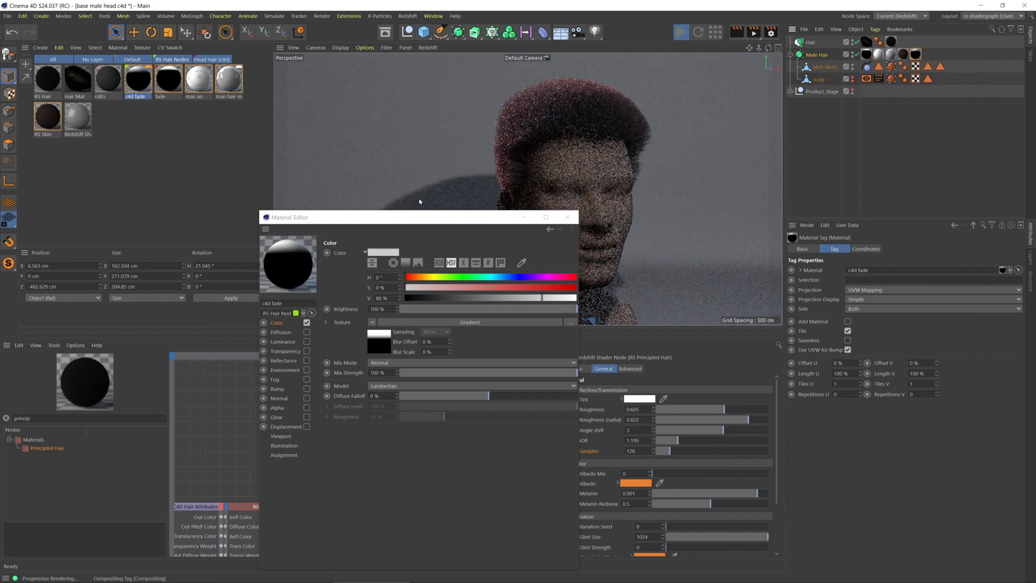
pyautogui.moveTo(419, 217); pyautogui.dragTo(258, 185)
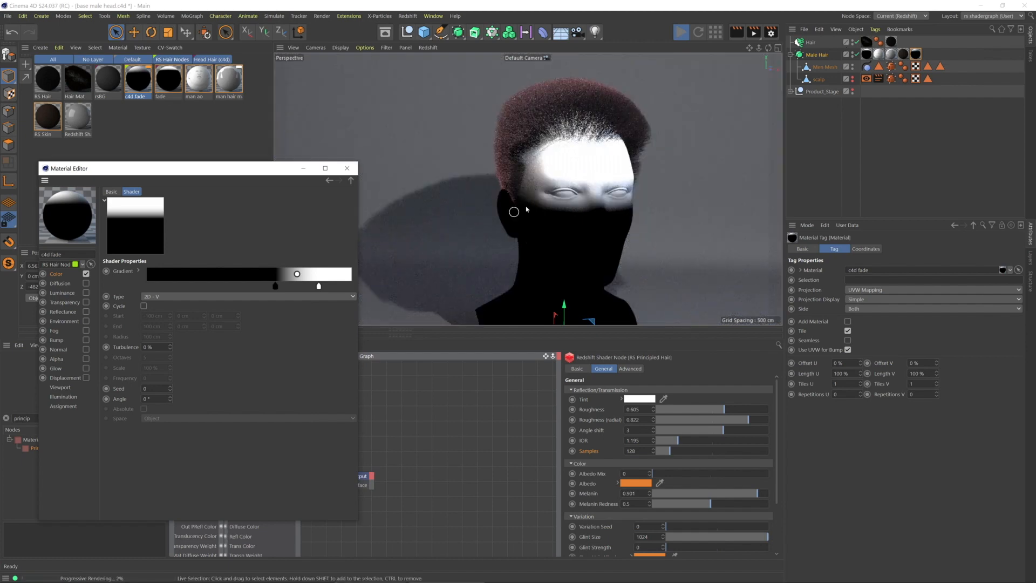
pyautogui.moveTo(522, 216)
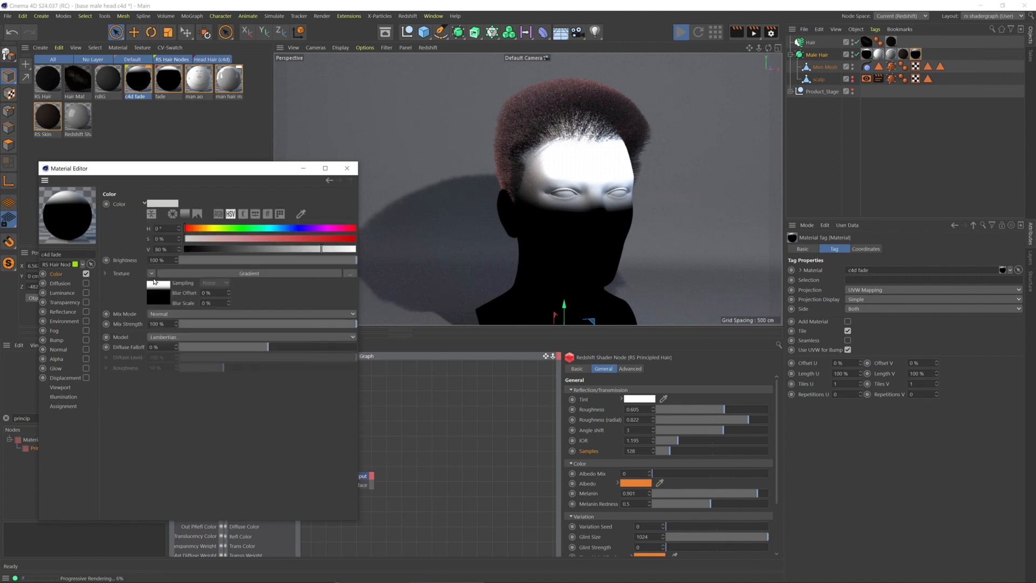
pyautogui.click(151, 273)
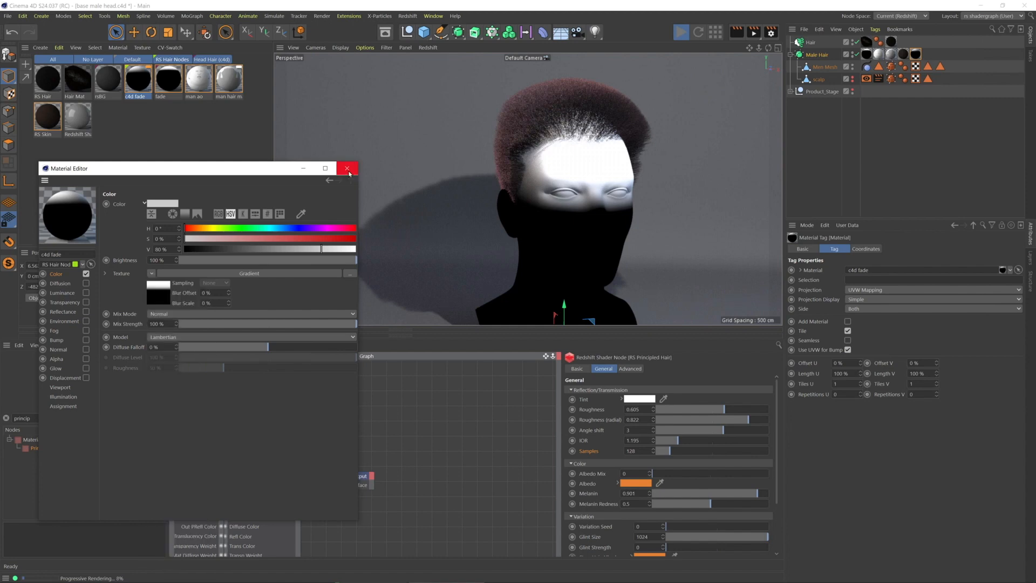
pyautogui.click(349, 168)
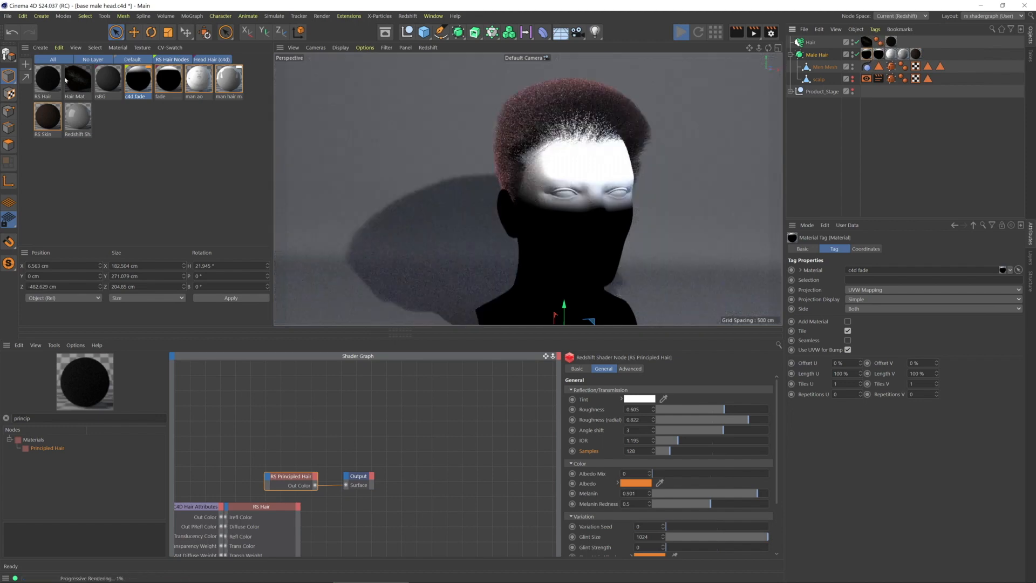
pyautogui.click(75, 80)
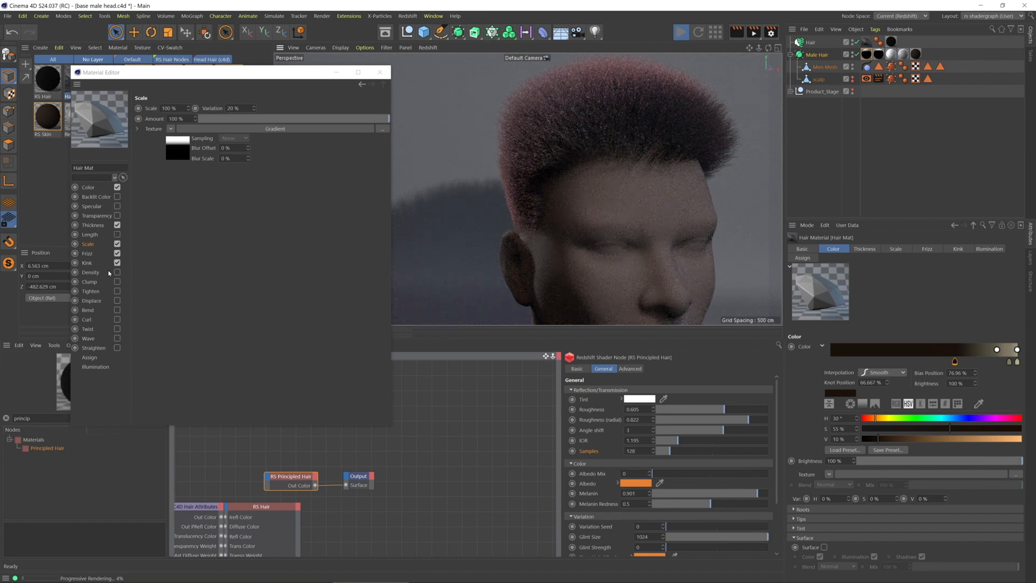
pyautogui.moveTo(175, 224)
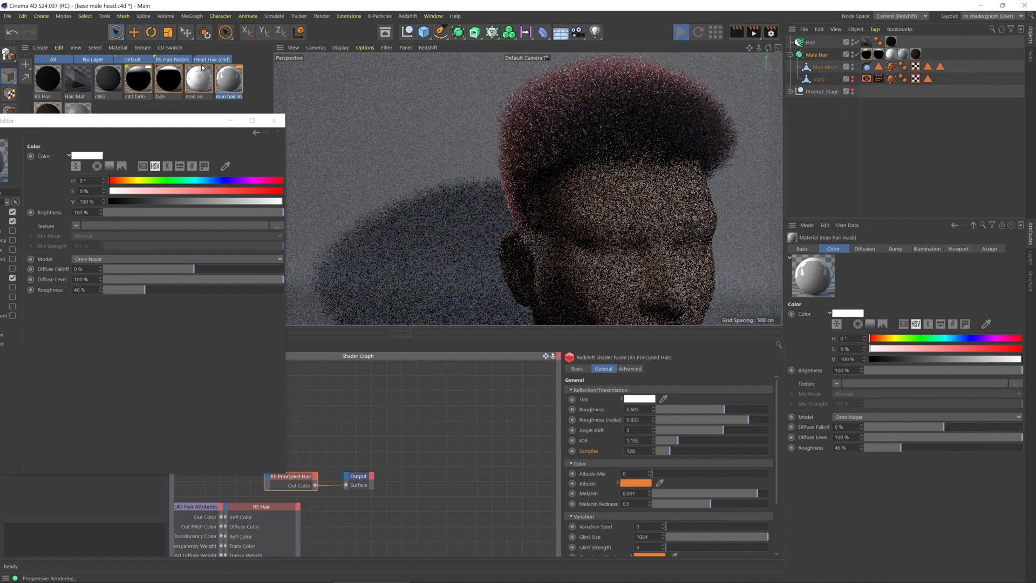
# Inspect the mask's Diffusion texture and the hair object's Growth density map, then reopen Hair Mat.
pyautogui.click(864, 249)
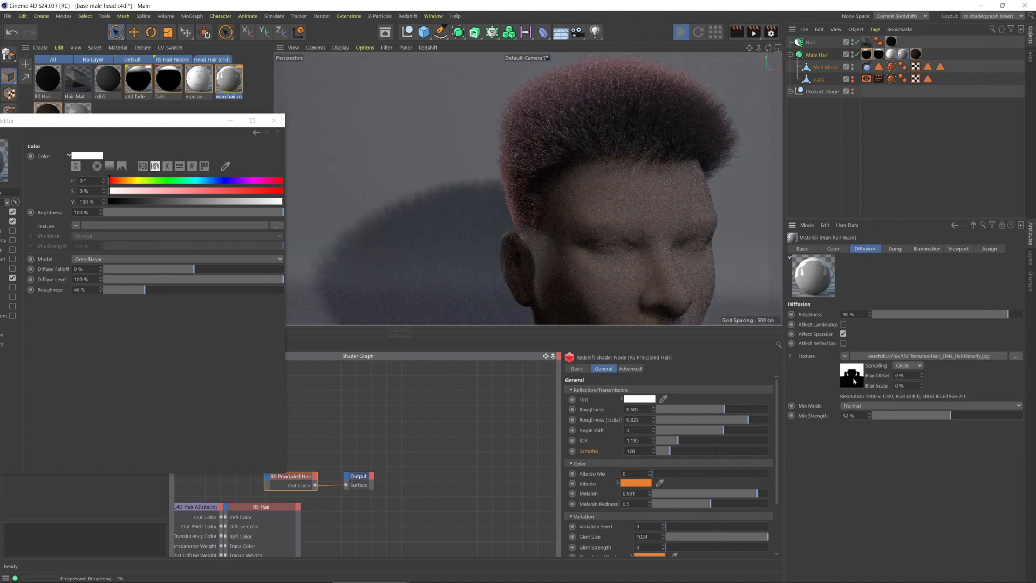
pyautogui.click(845, 355)
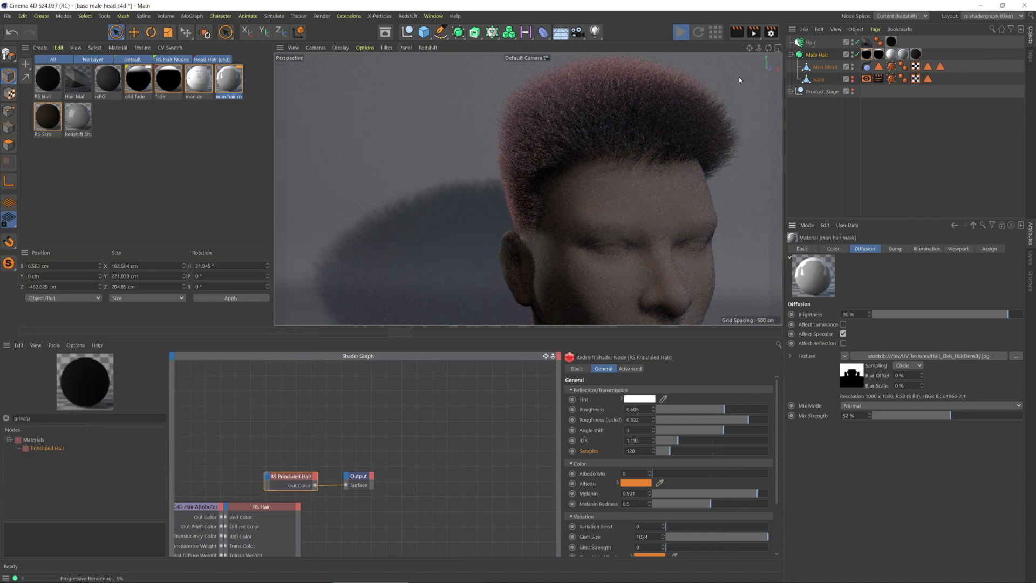
pyautogui.click(811, 42)
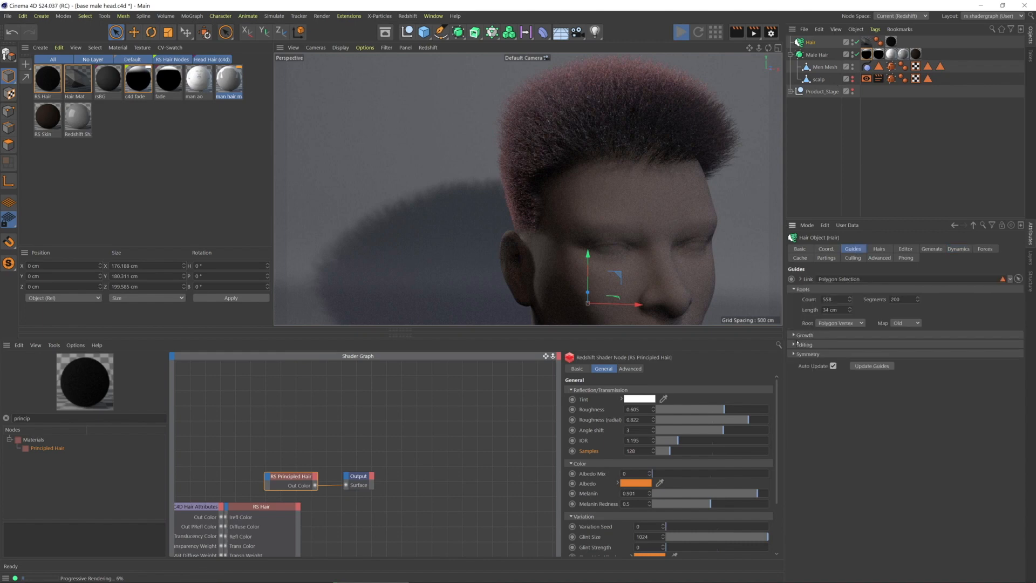
pyautogui.click(878, 248)
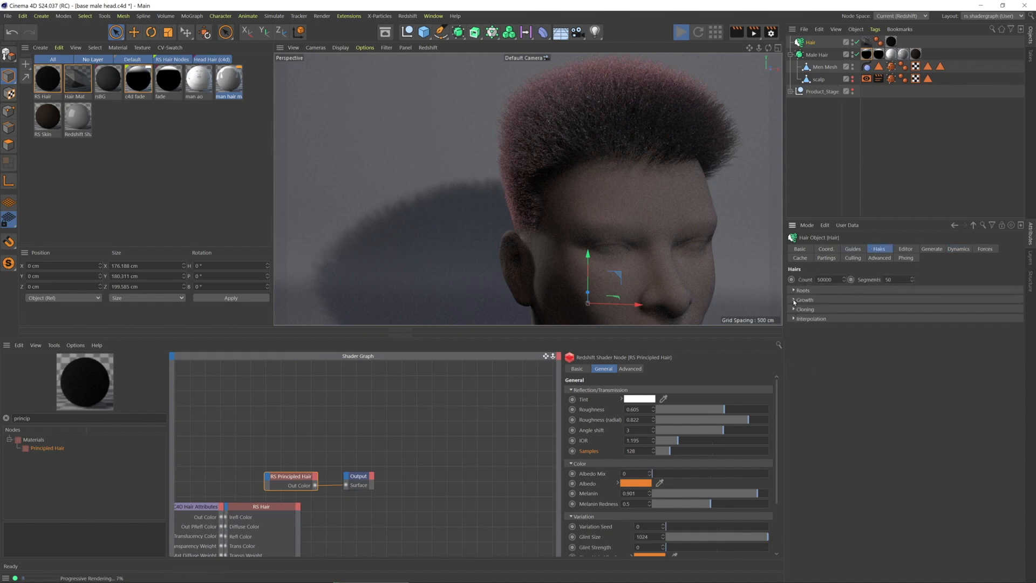
pyautogui.click(804, 299)
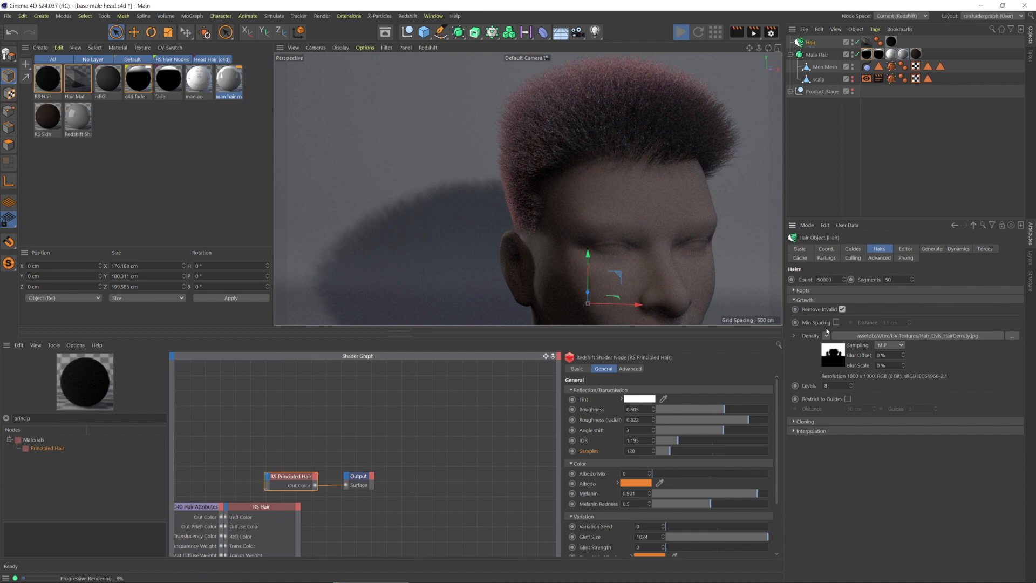
pyautogui.moveTo(840, 362)
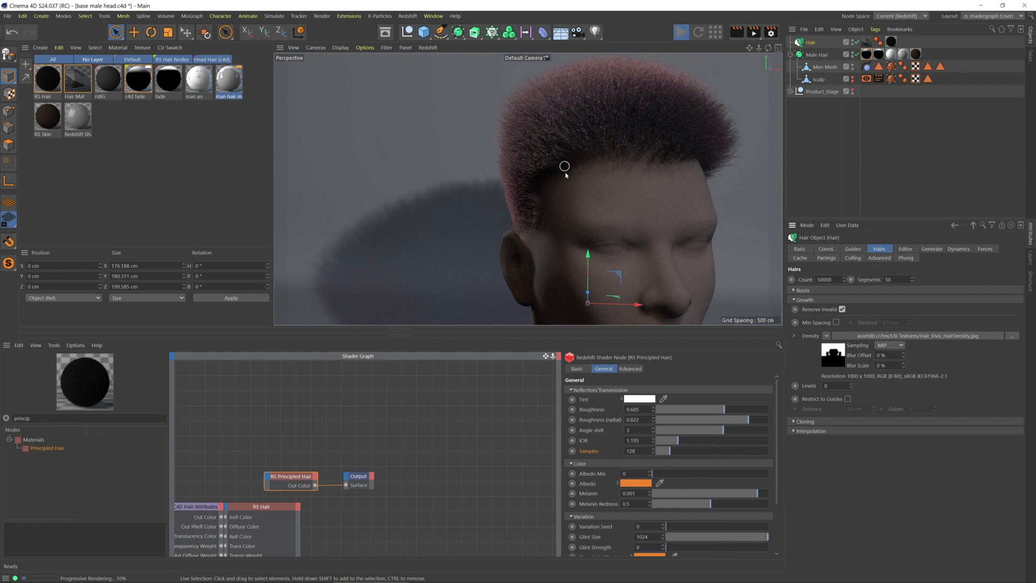
pyautogui.moveTo(529, 275)
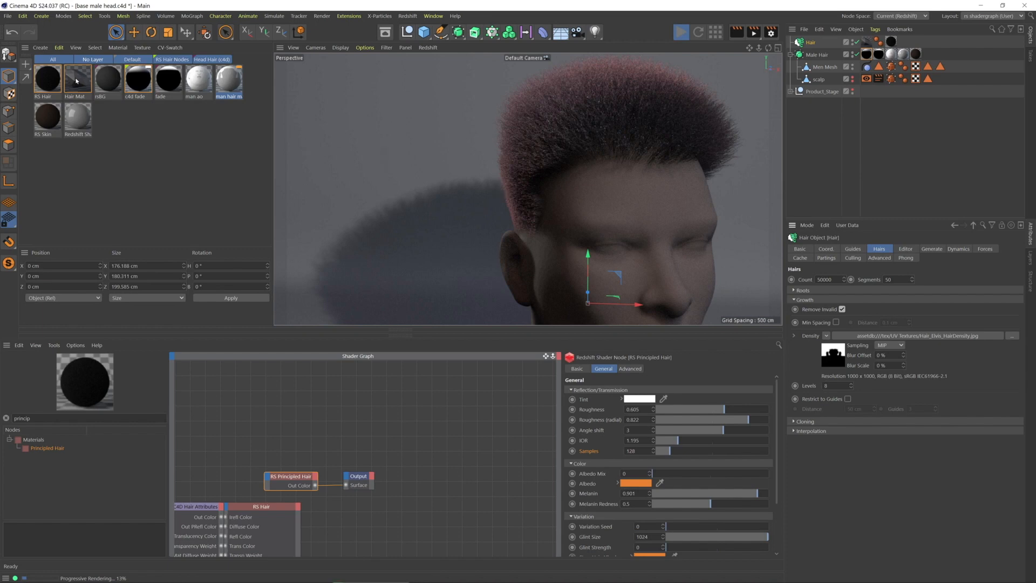
pyautogui.doubleClick(76, 81)
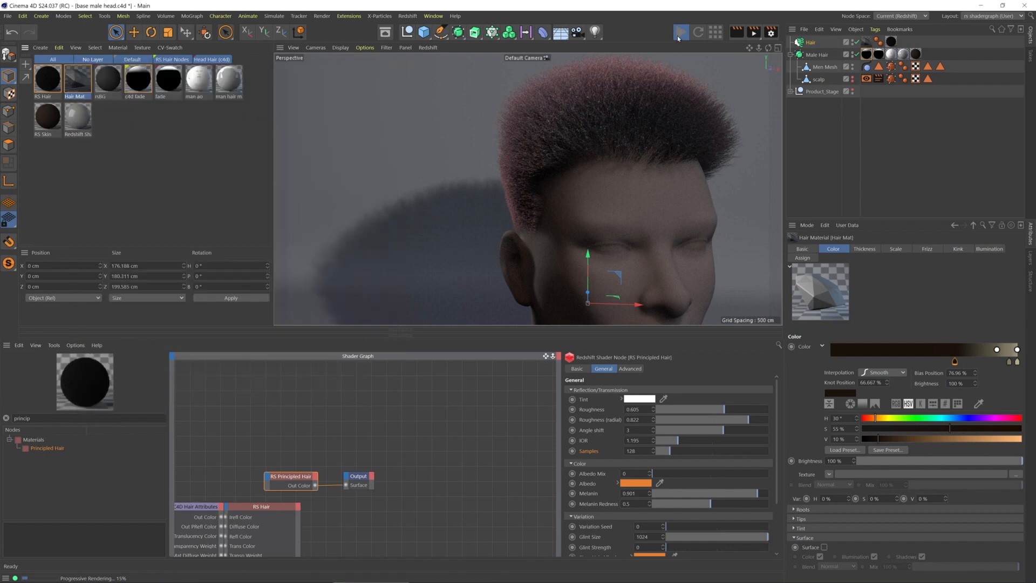
# Stop the live render, switch to the hair layout and lasso-select guides.
pyautogui.click(1005, 16)
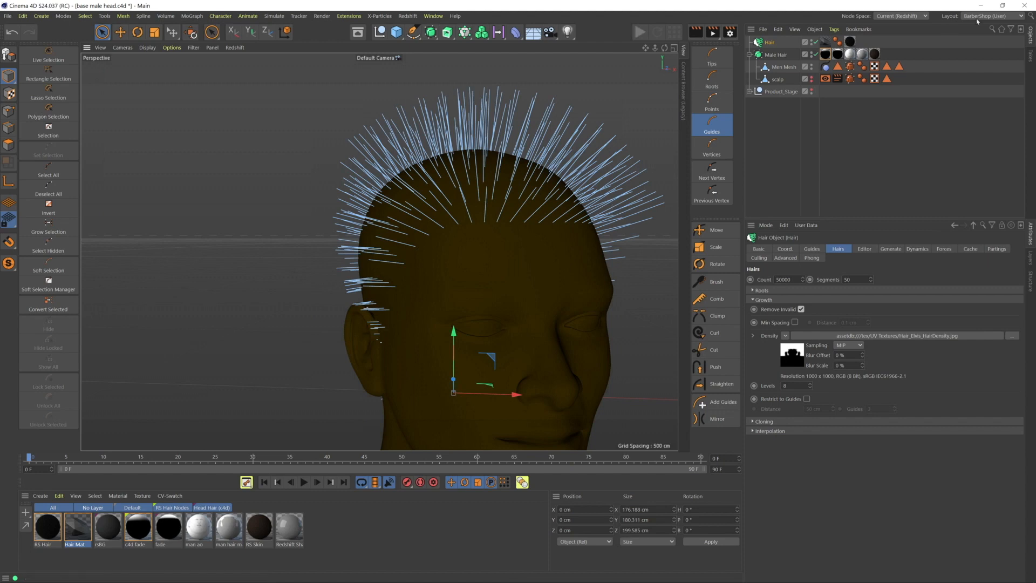
pyautogui.click(994, 16)
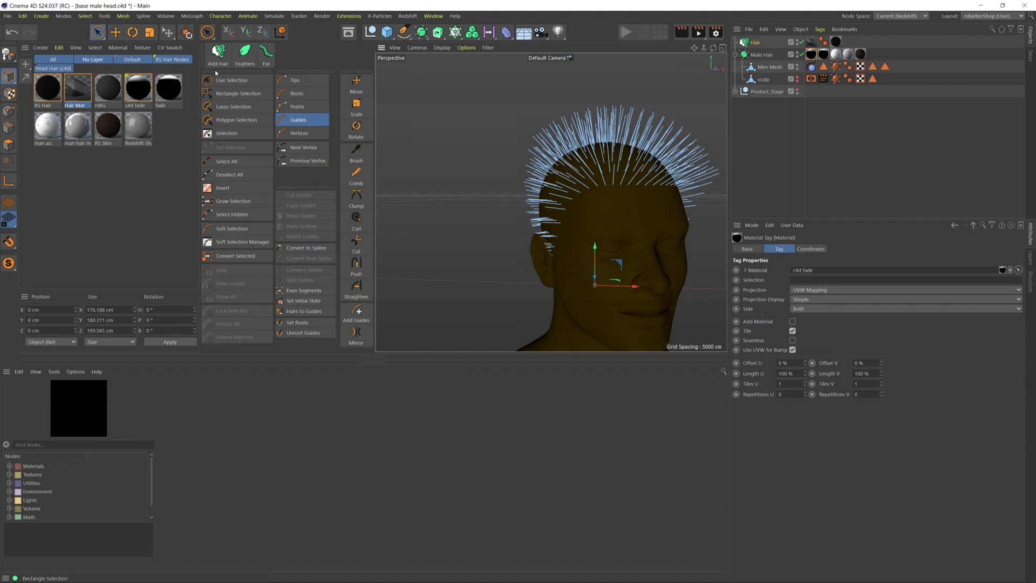
pyautogui.click(232, 80)
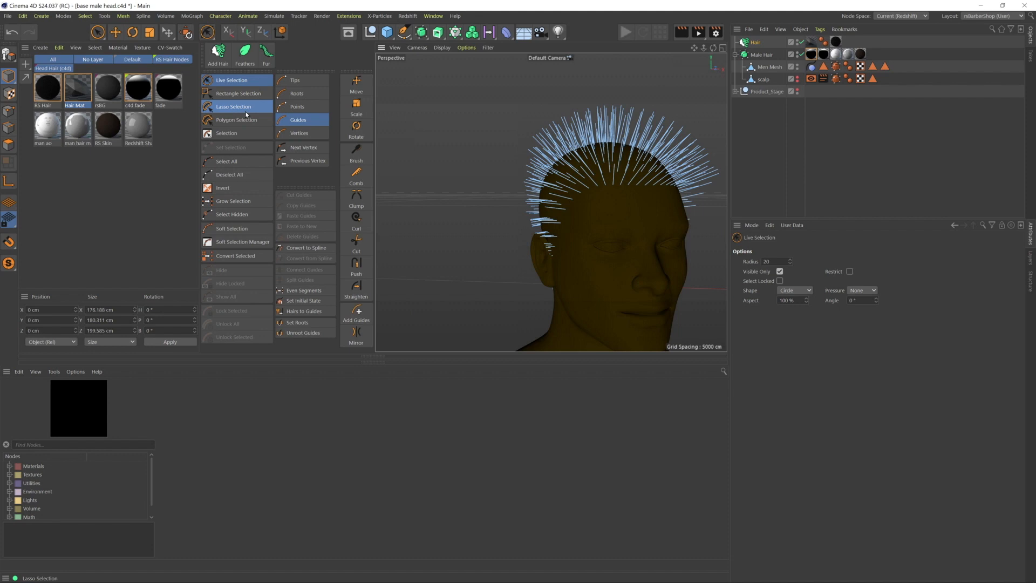
pyautogui.click(233, 107)
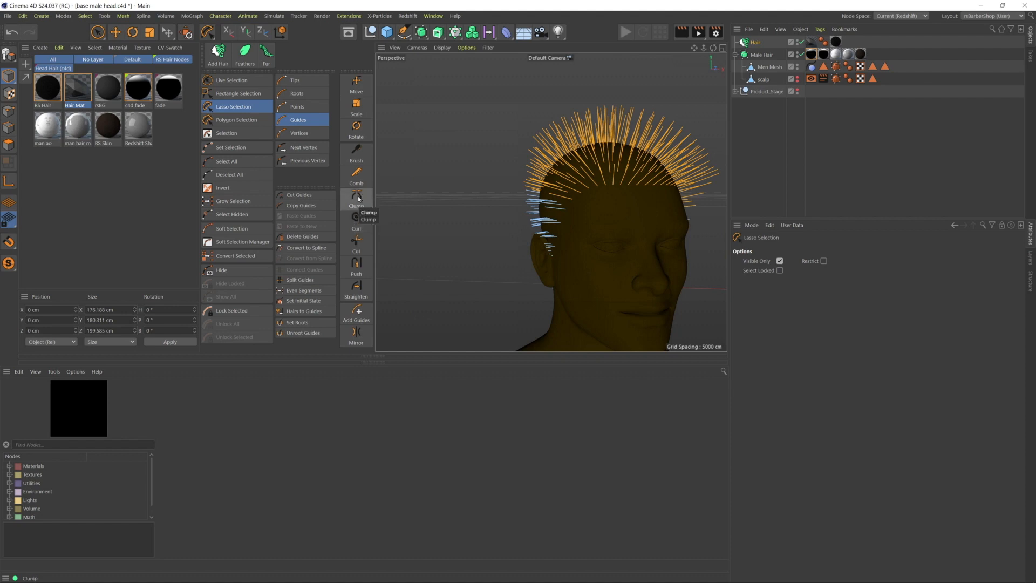
# Brush only the selected crown guides back and down from a side view.
pyautogui.click(356, 155)
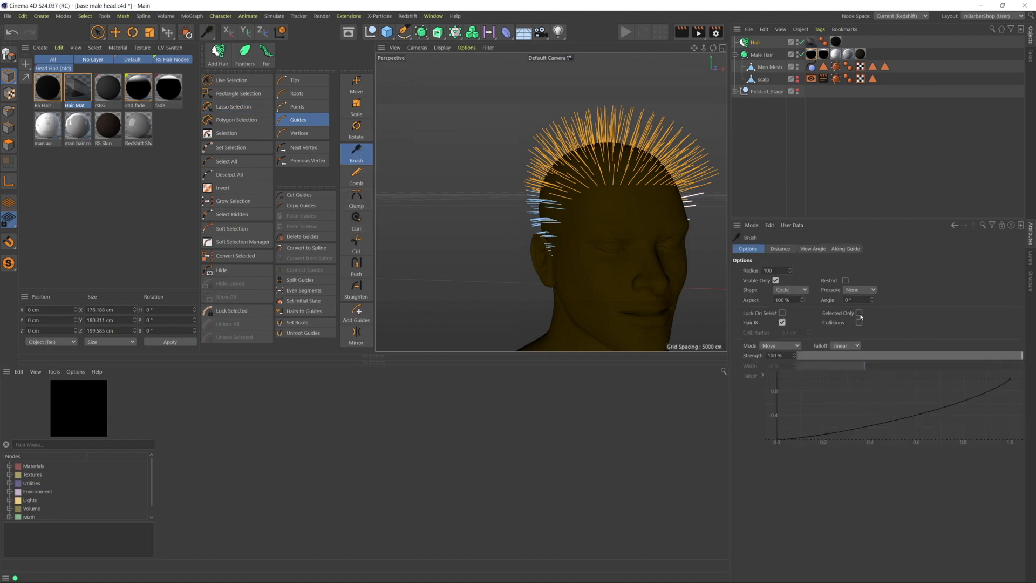
pyautogui.click(861, 313)
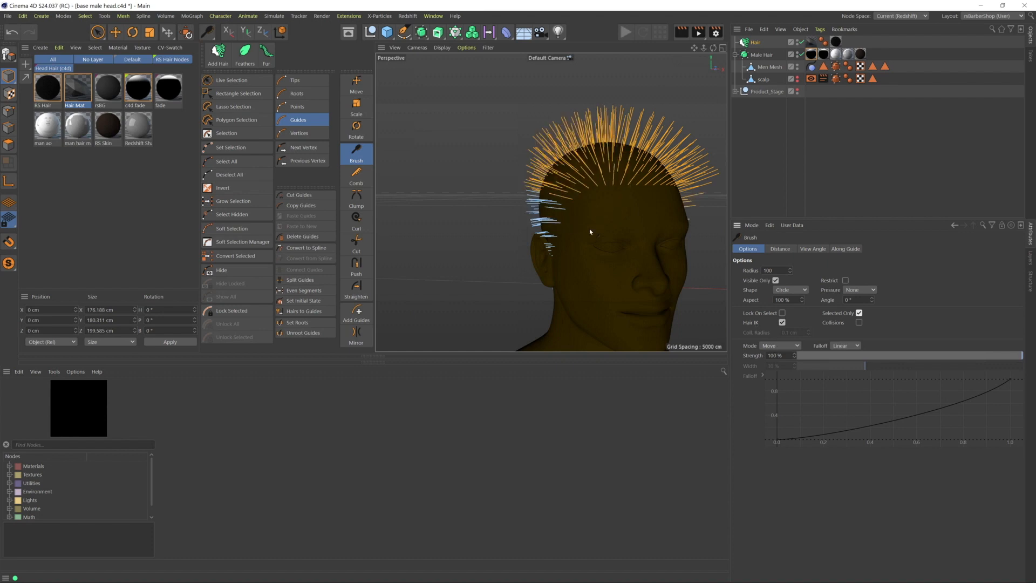
pyautogui.moveTo(590, 232); pyautogui.dragTo(477, 232)
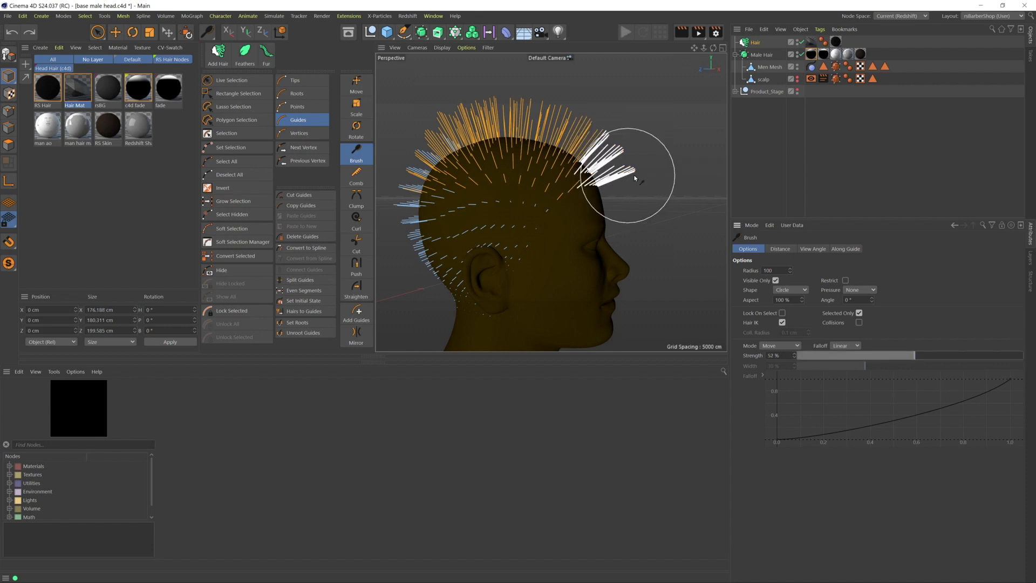
pyautogui.moveTo(632, 175); pyautogui.dragTo(654, 162)
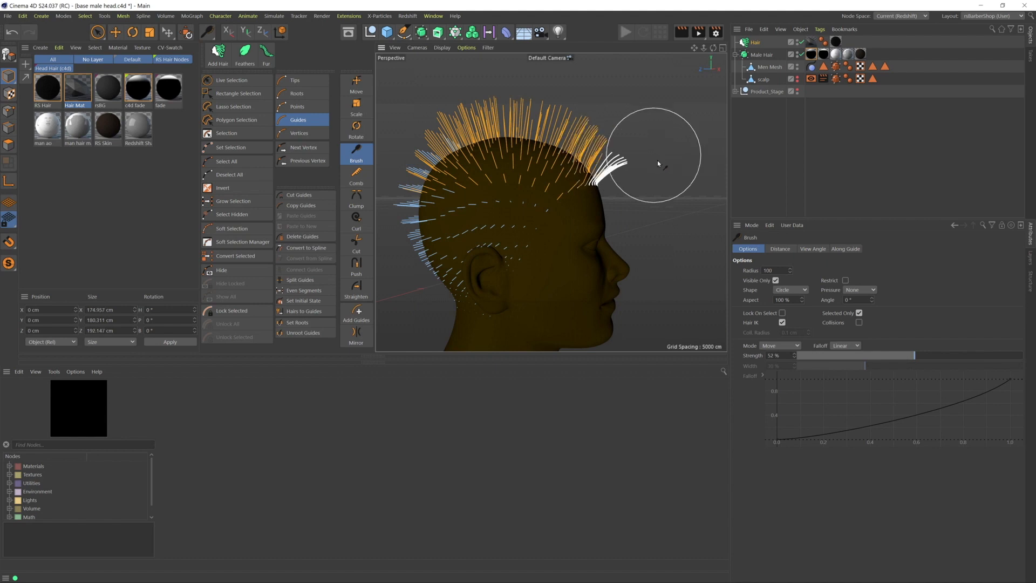
pyautogui.moveTo(661, 156); pyautogui.dragTo(607, 132)
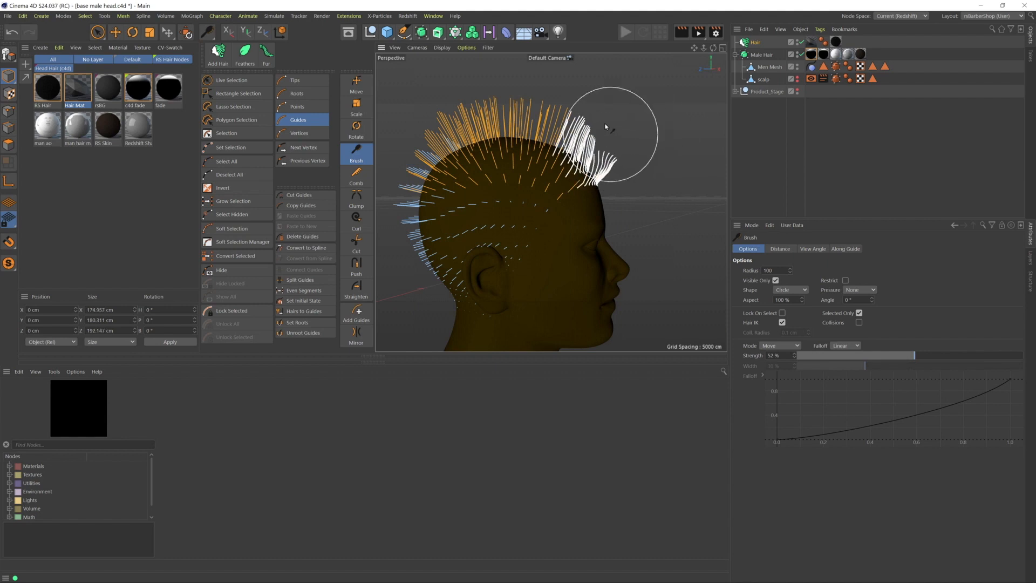
pyautogui.moveTo(614, 143); pyautogui.dragTo(572, 116)
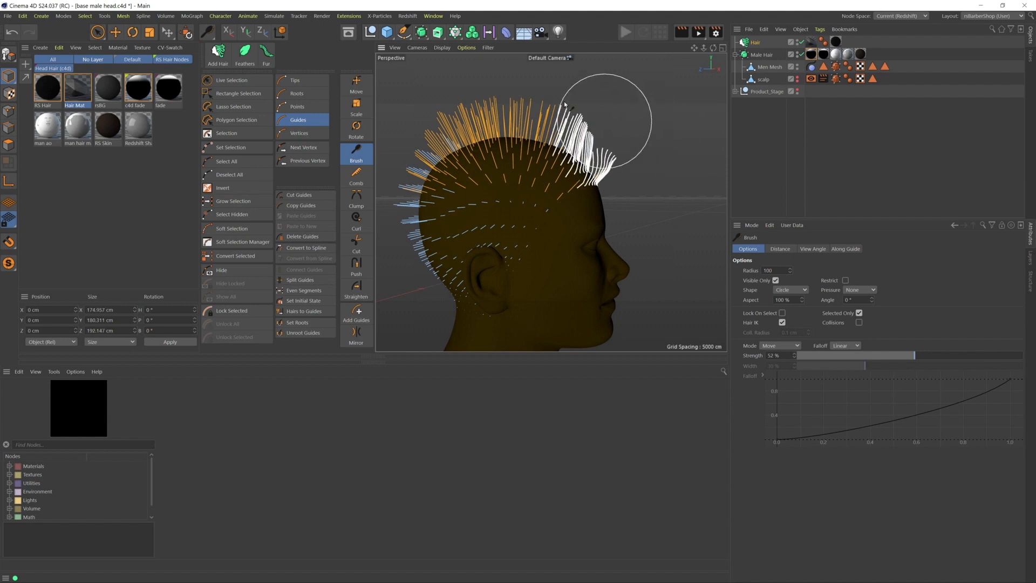
# In Tips mode, comb the back guides' tips downward toward the neck.
pyautogui.click(295, 80)
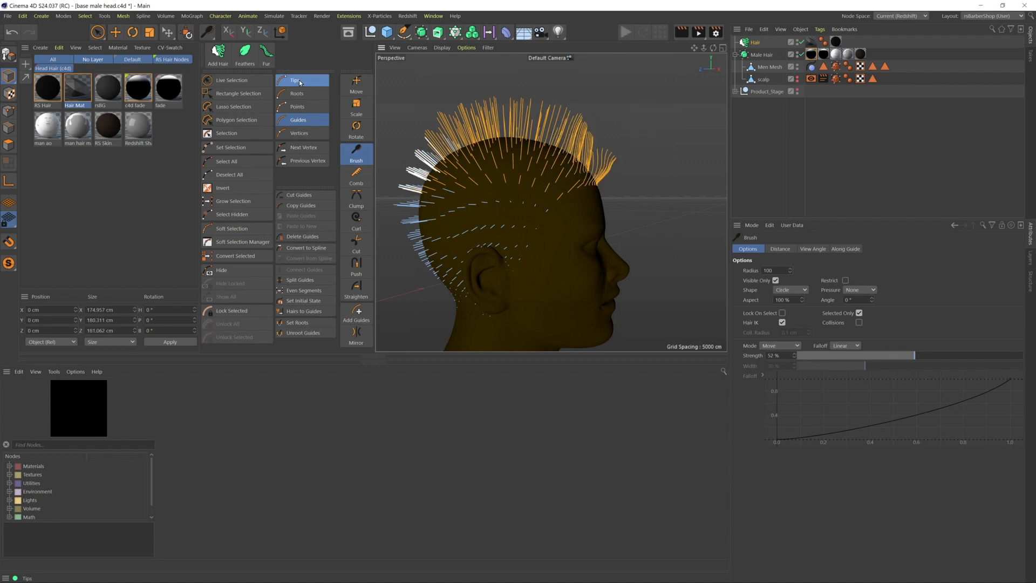
pyautogui.click(297, 92)
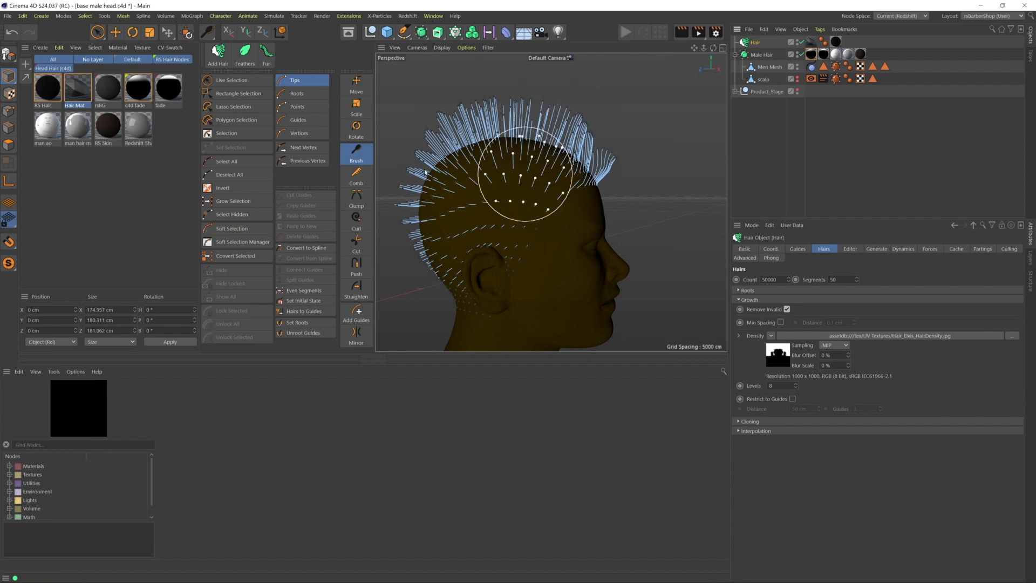
pyautogui.moveTo(523, 168); pyautogui.dragTo(427, 212)
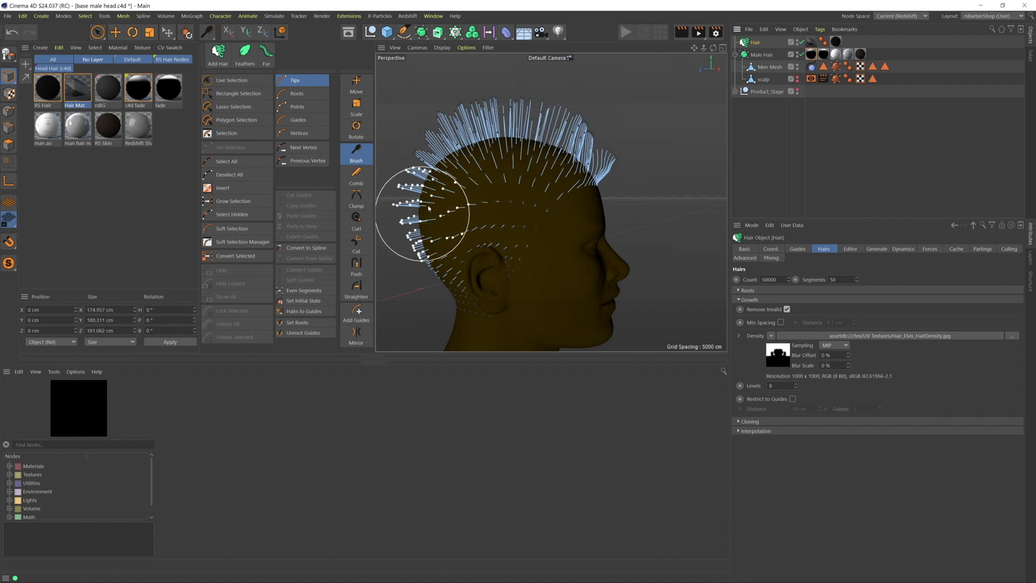
pyautogui.moveTo(429, 208); pyautogui.dragTo(464, 264)
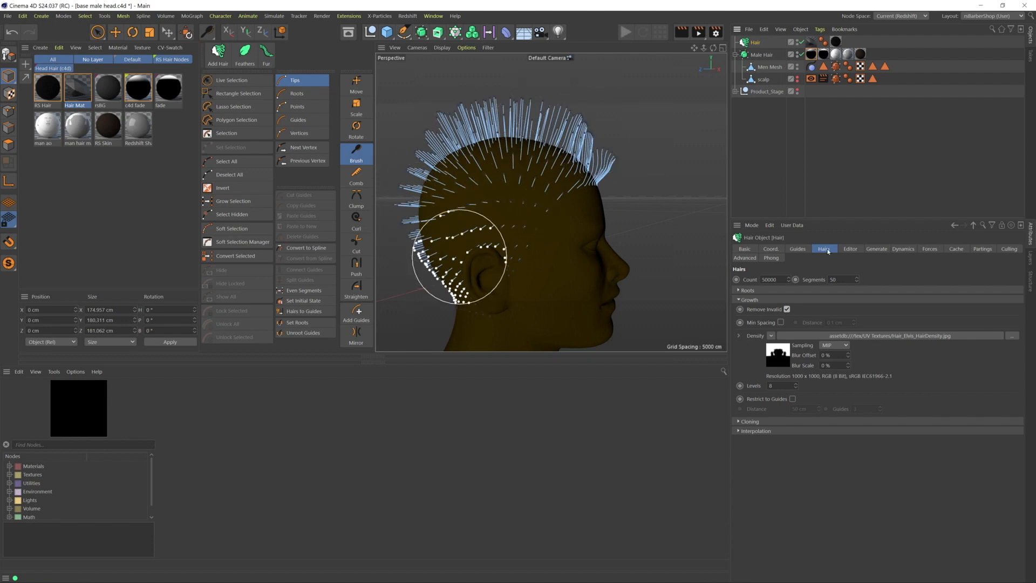
# Set the hair Count to 10 and start the Redshift RenderView to preview the strands.
pyautogui.click(796, 248)
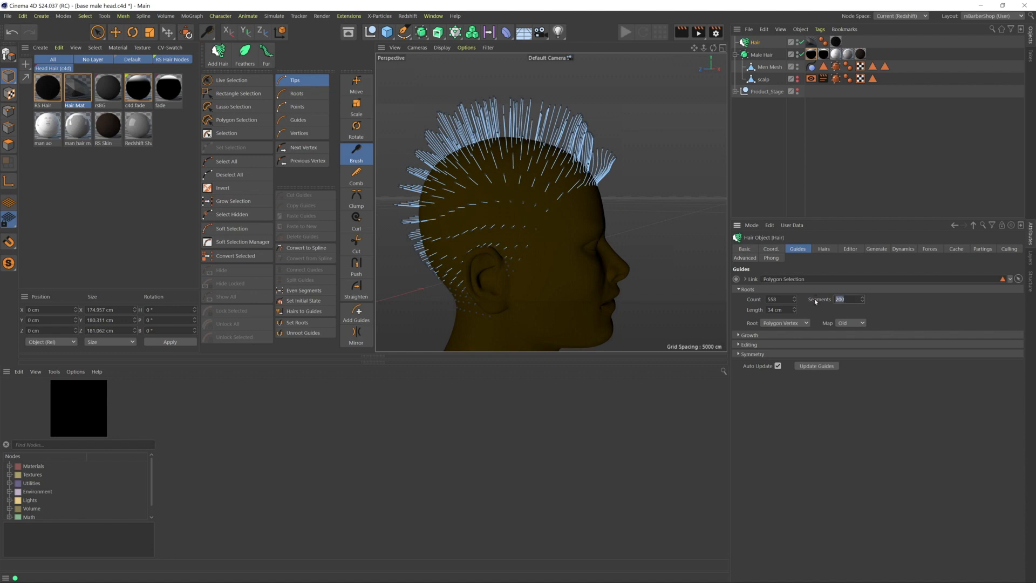
pyautogui.click(849, 299)
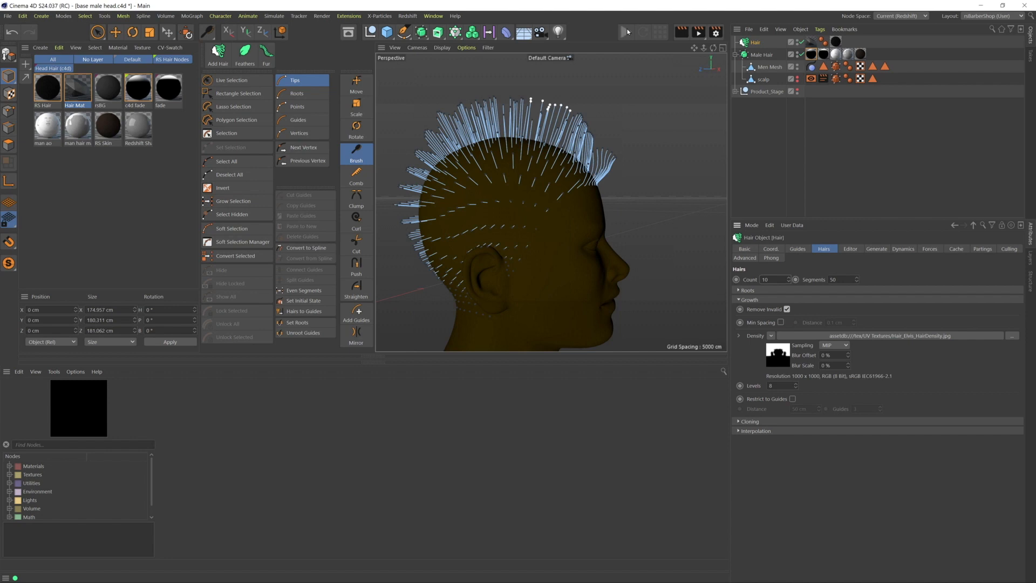
pyautogui.click(625, 31)
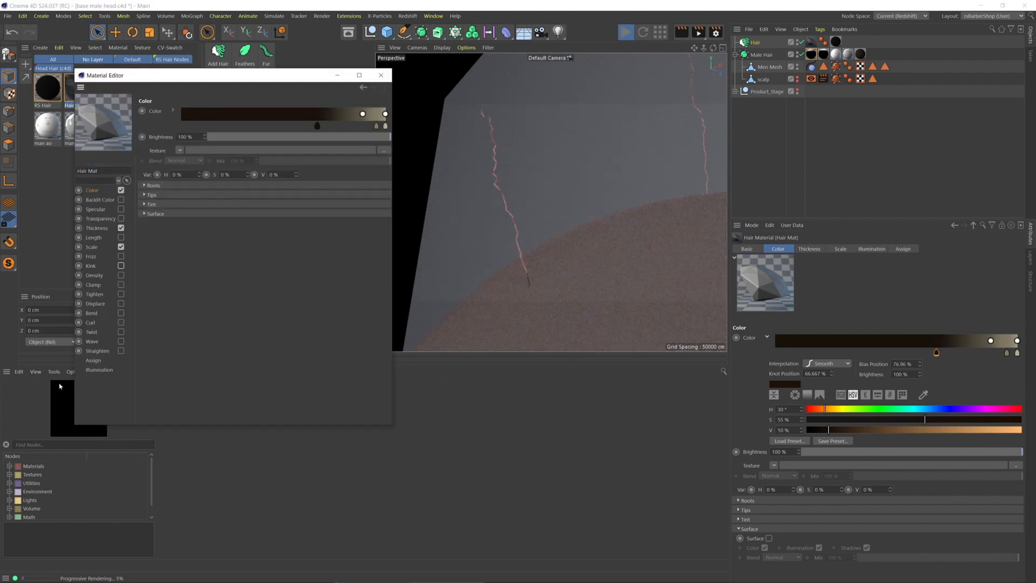
# Enable Wave on the hair material with 20% wave and X/Y Scale 10/20.
pyautogui.click(91, 323)
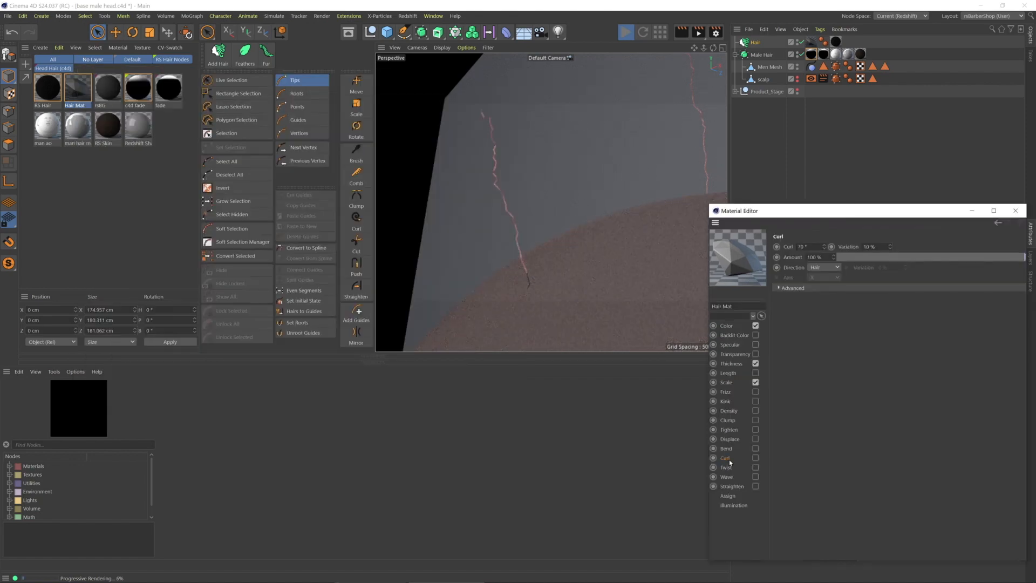
pyautogui.click(726, 468)
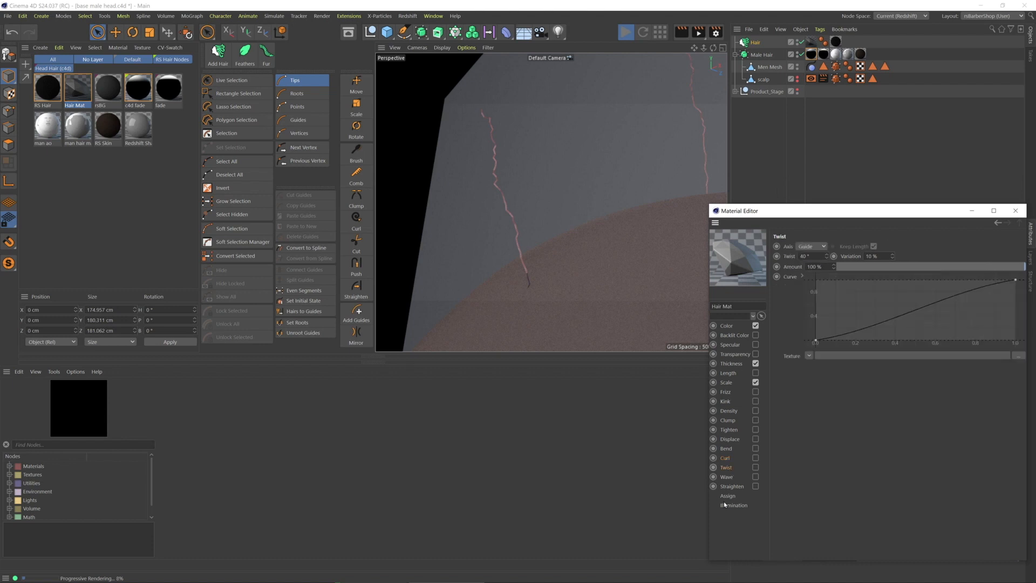
pyautogui.click(726, 476)
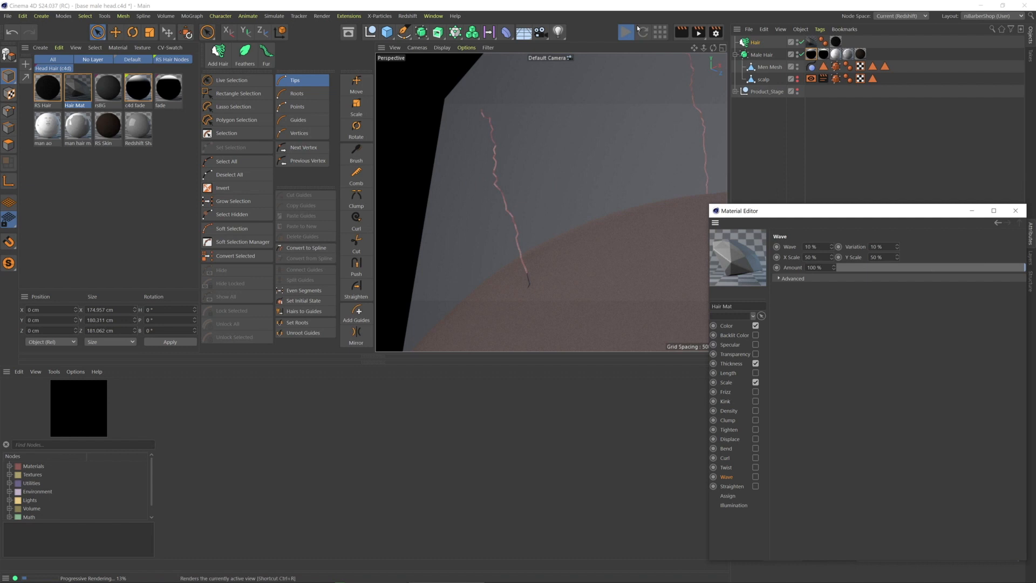
pyautogui.click(756, 476)
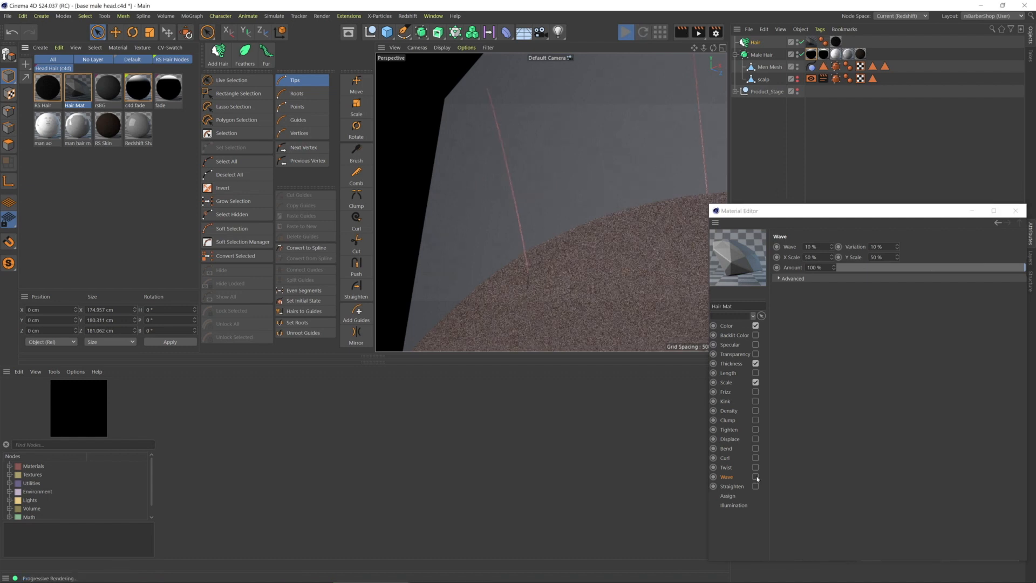
pyautogui.click(756, 476)
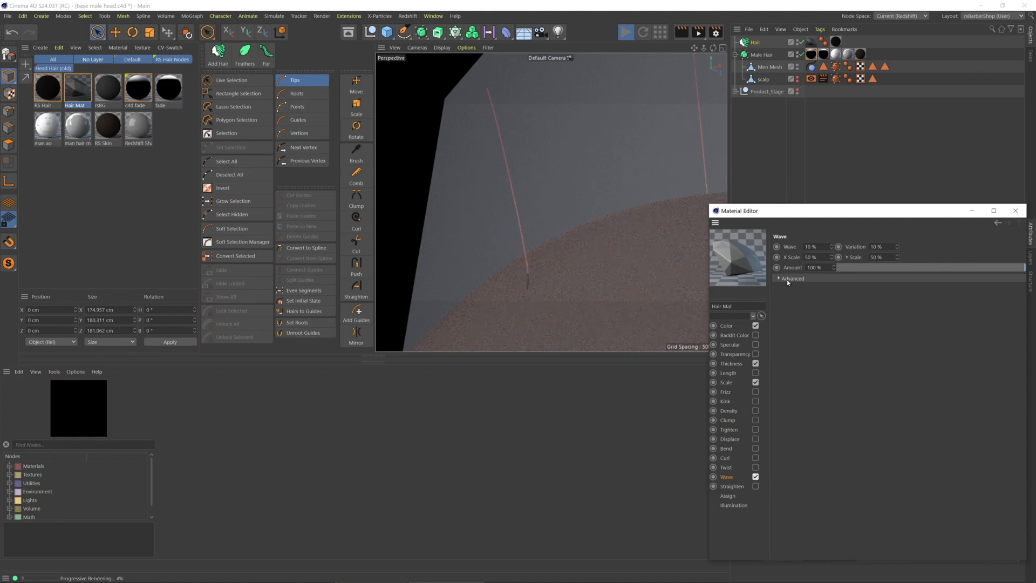
pyautogui.click(779, 279)
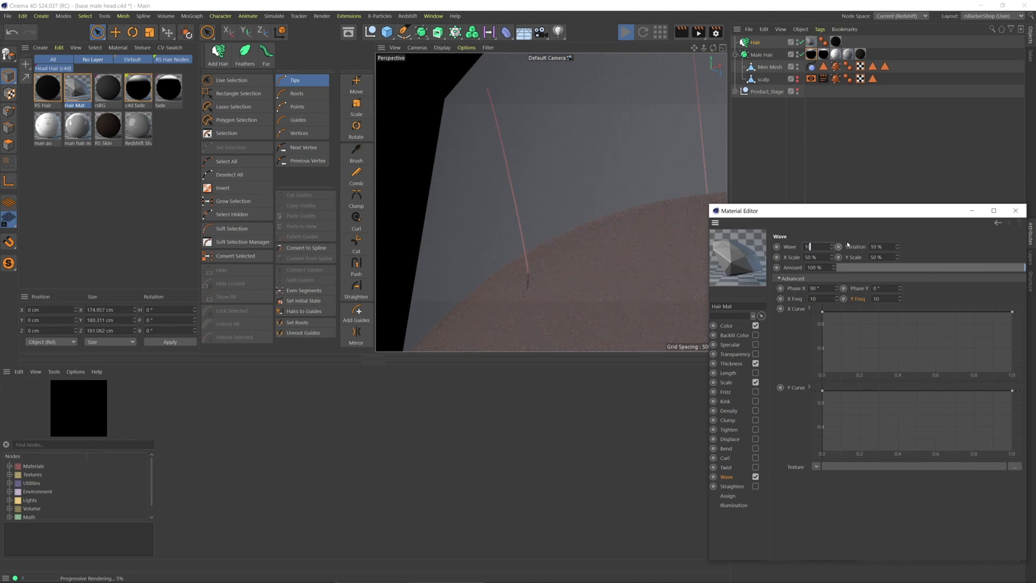
pyautogui.write('10 %')
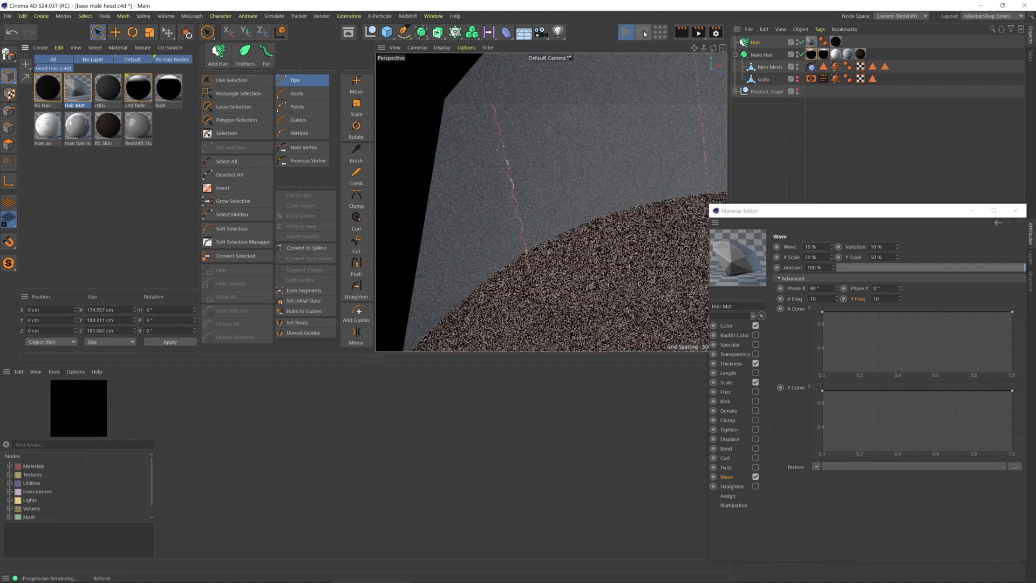
pyautogui.click(642, 31)
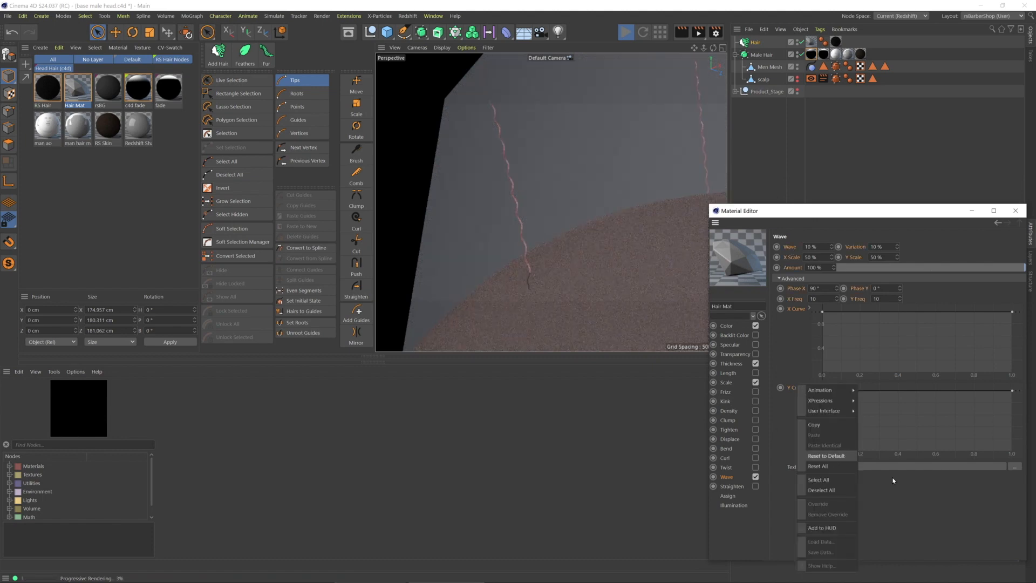
# Reset the wave curve, set X/Y Freq 15 and Phase X 90, and judge it on the strands.
pyautogui.click(827, 456)
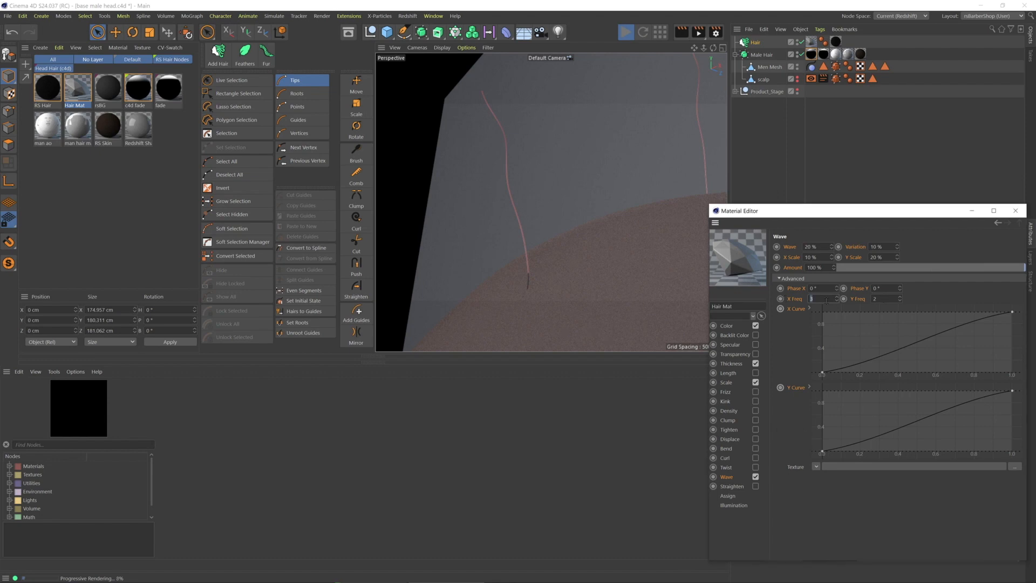
pyautogui.write('15')
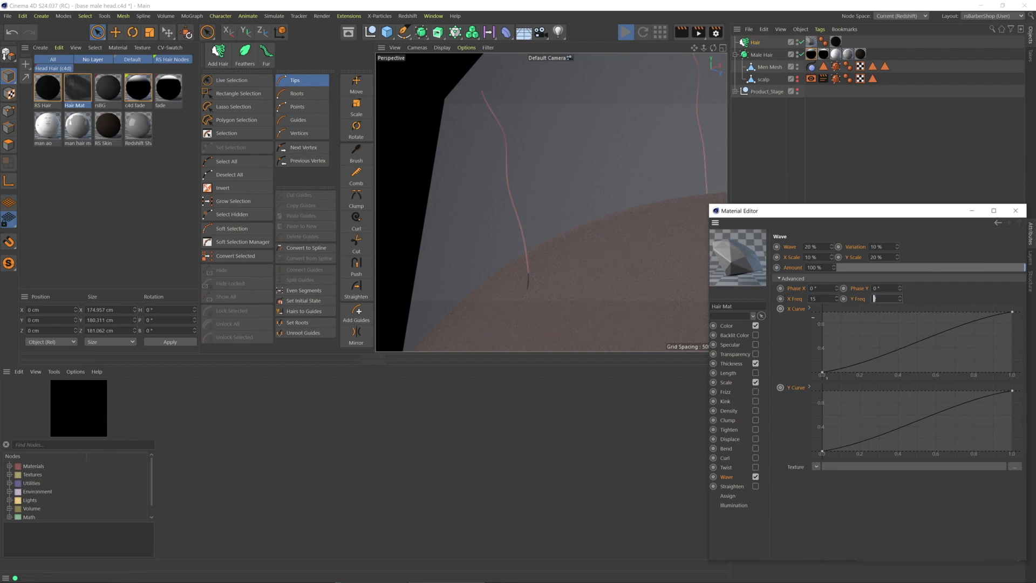
pyautogui.write('15')
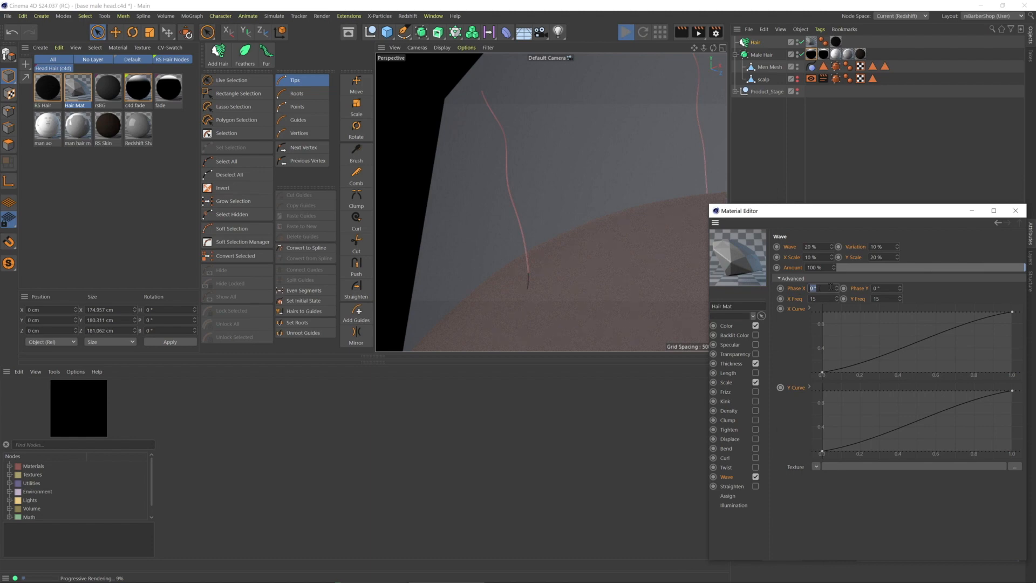
pyautogui.write('90')
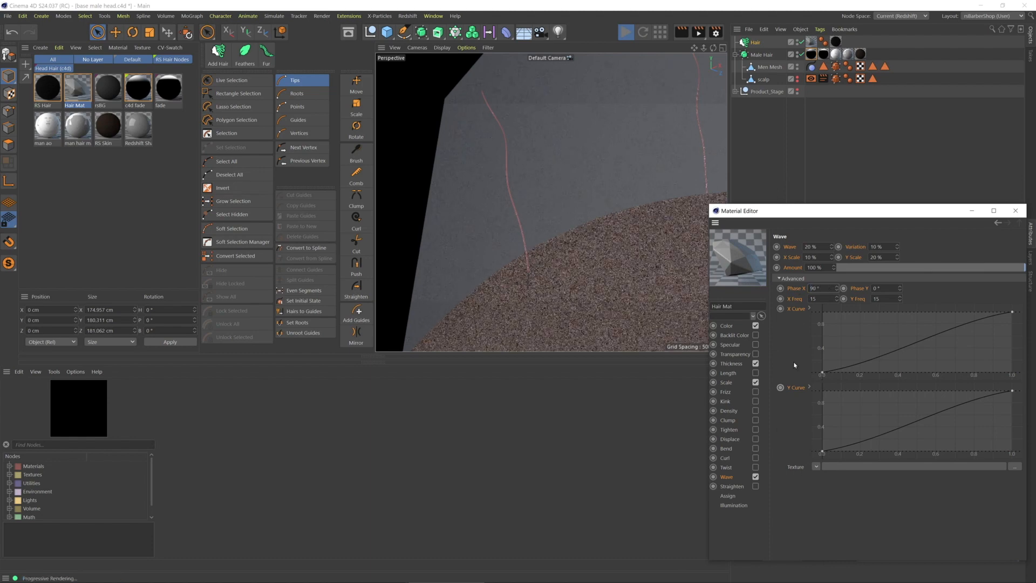
pyautogui.click(626, 31)
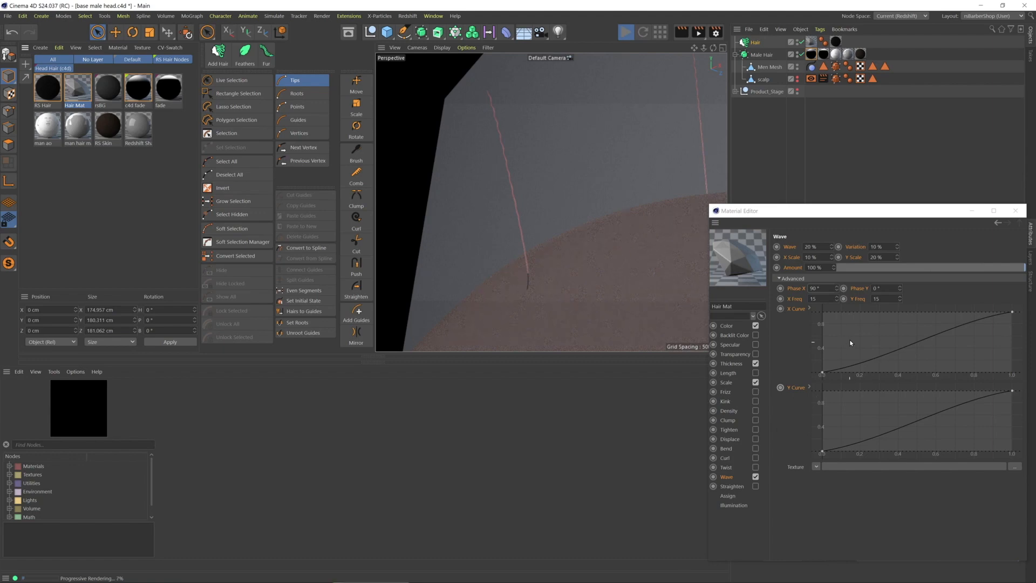
pyautogui.rightClick(851, 343)
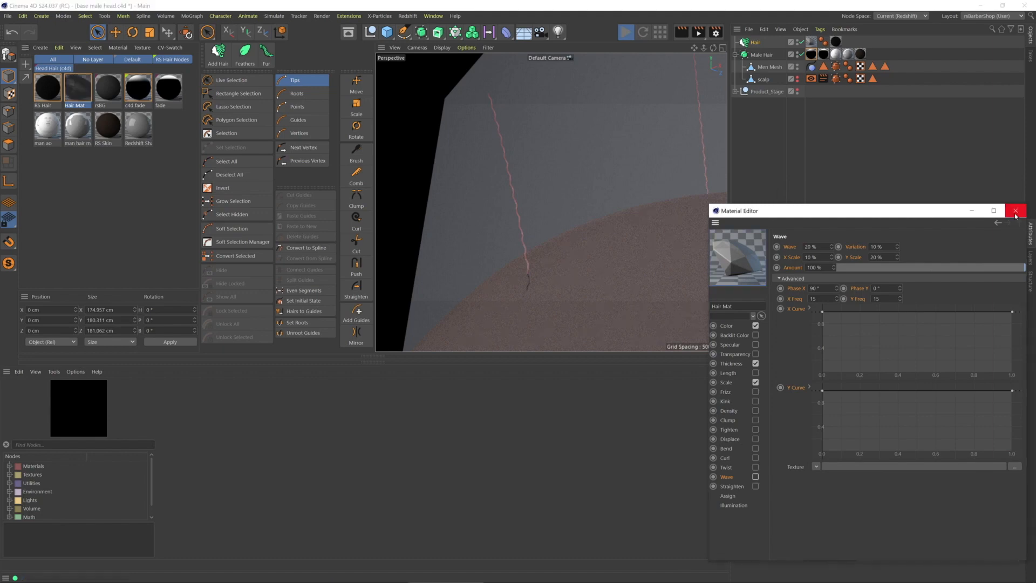
# Close the editor, switch to Guides mode and bring up the Curl tool's parameters.
pyautogui.click(1017, 211)
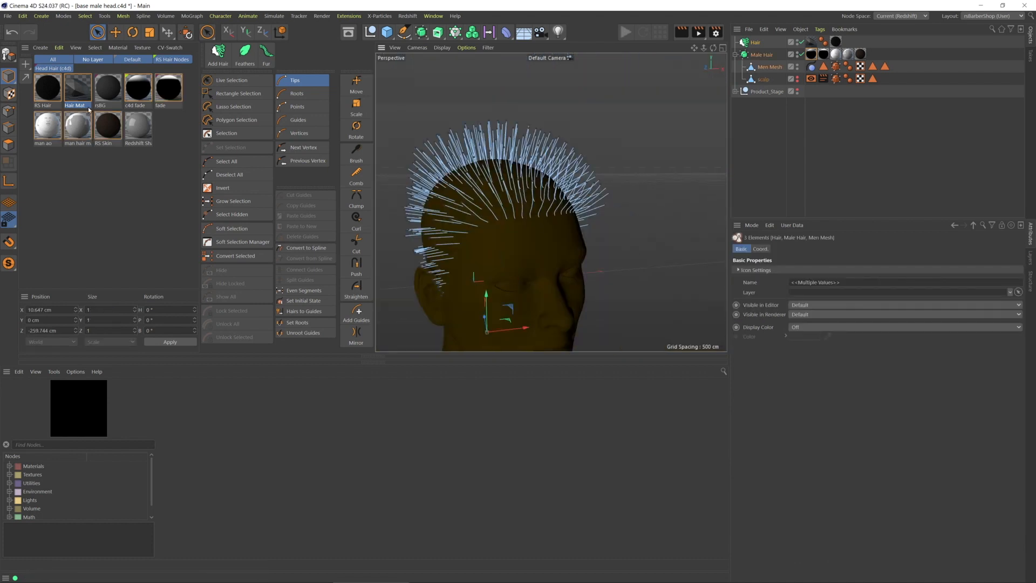
pyautogui.click(298, 119)
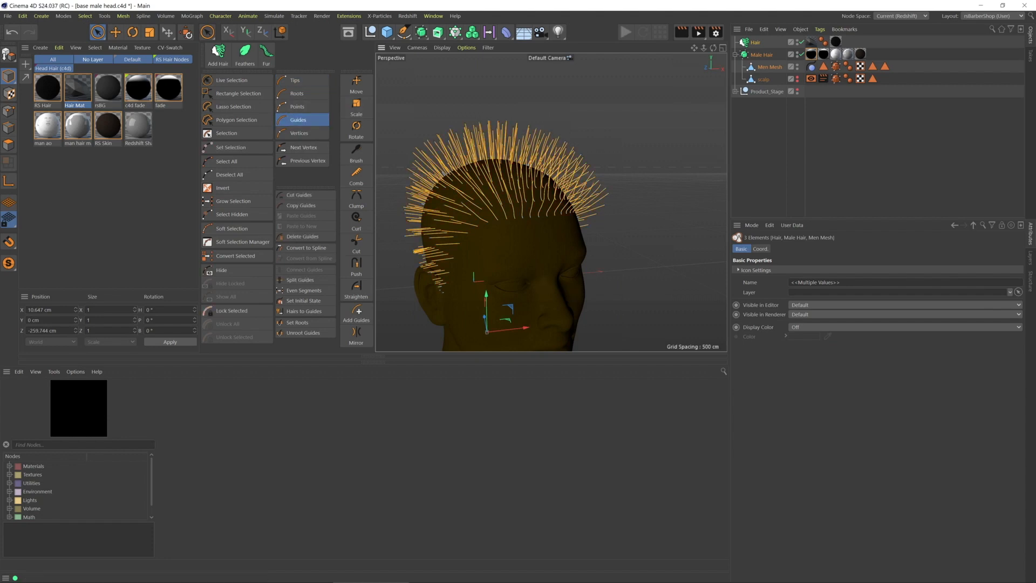
pyautogui.click(355, 218)
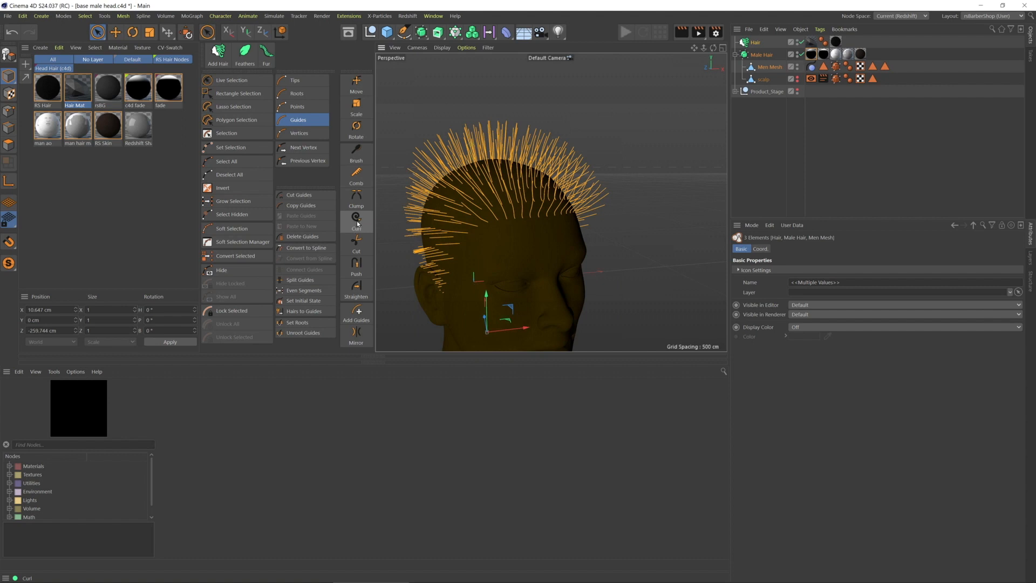
pyautogui.click(356, 219)
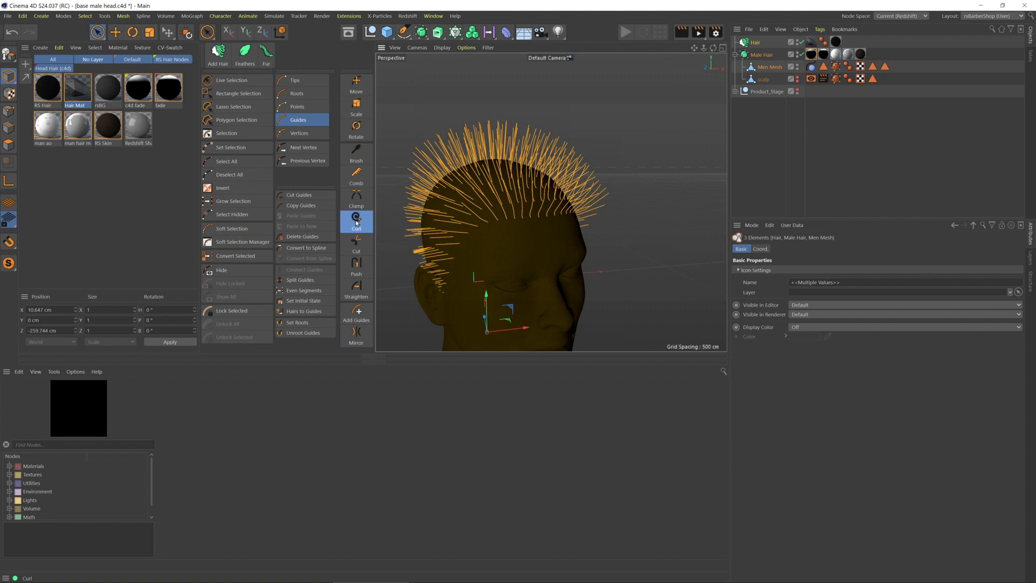
pyautogui.click(355, 220)
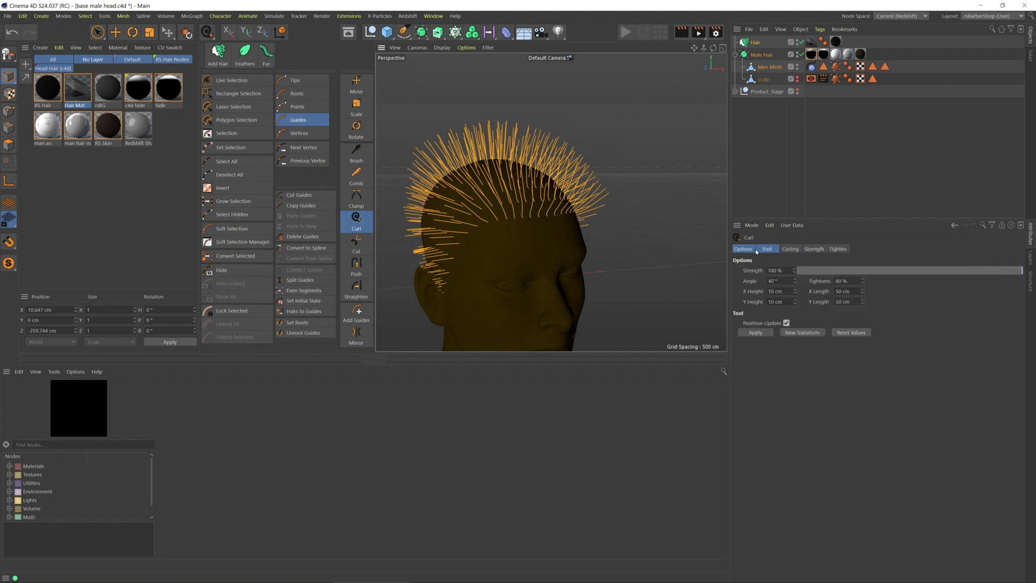
pyautogui.click(790, 248)
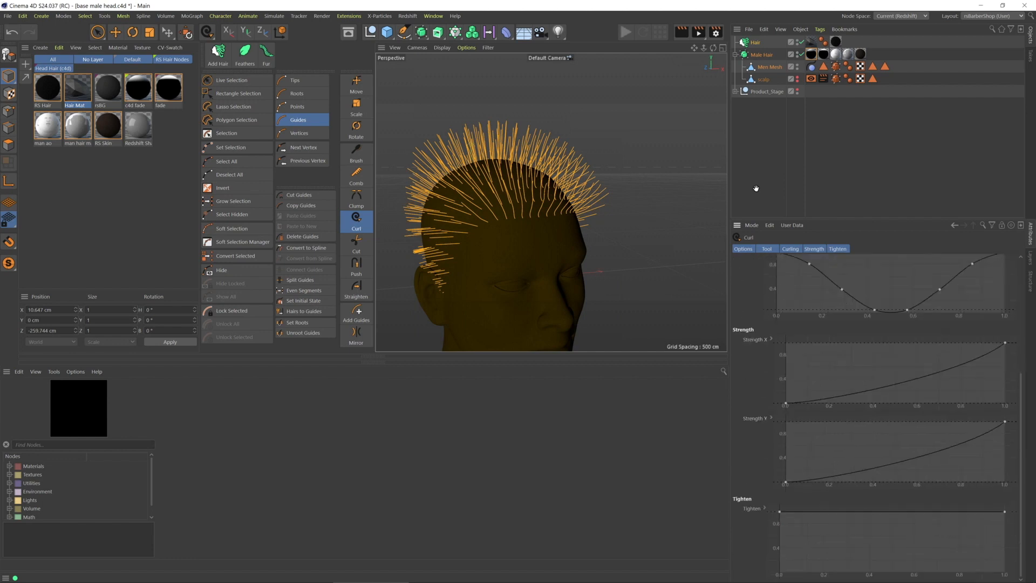
# Apply a curl of Angle 0, Height 1 cm, Length 3 cm with Strength curves at maximum.
pyautogui.click(766, 248)
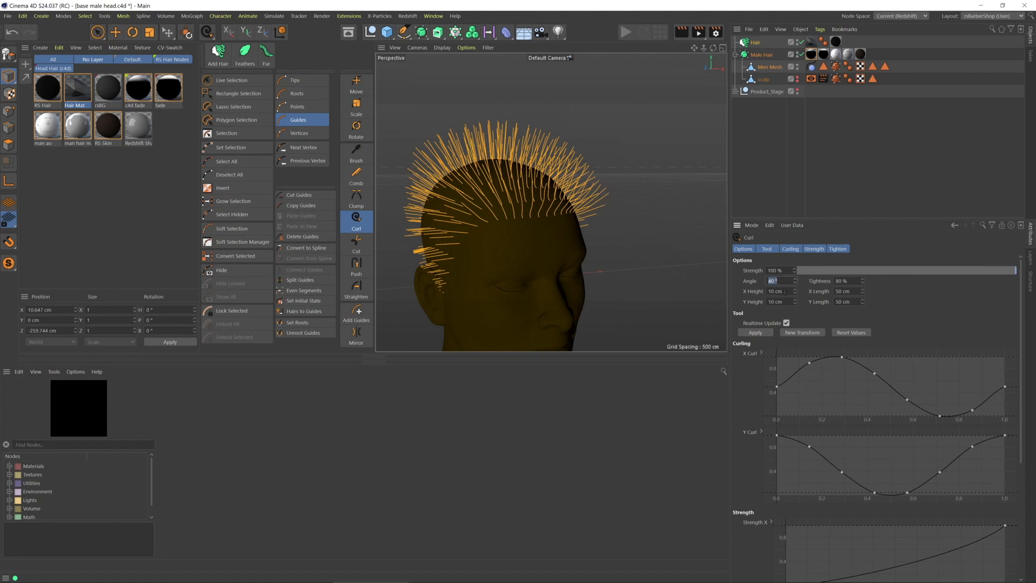
pyautogui.write('0')
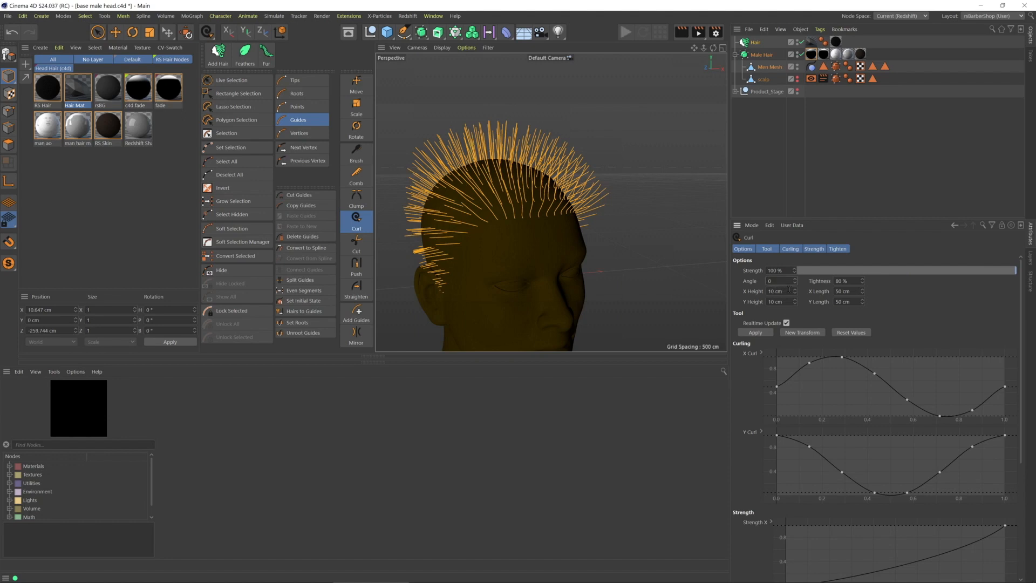
pyautogui.click(779, 281)
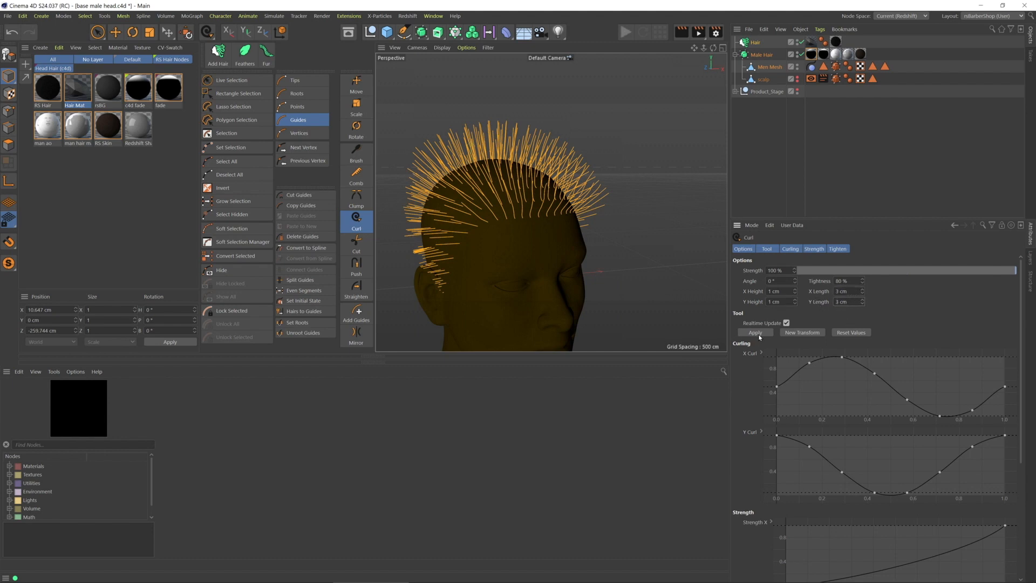
pyautogui.click(755, 333)
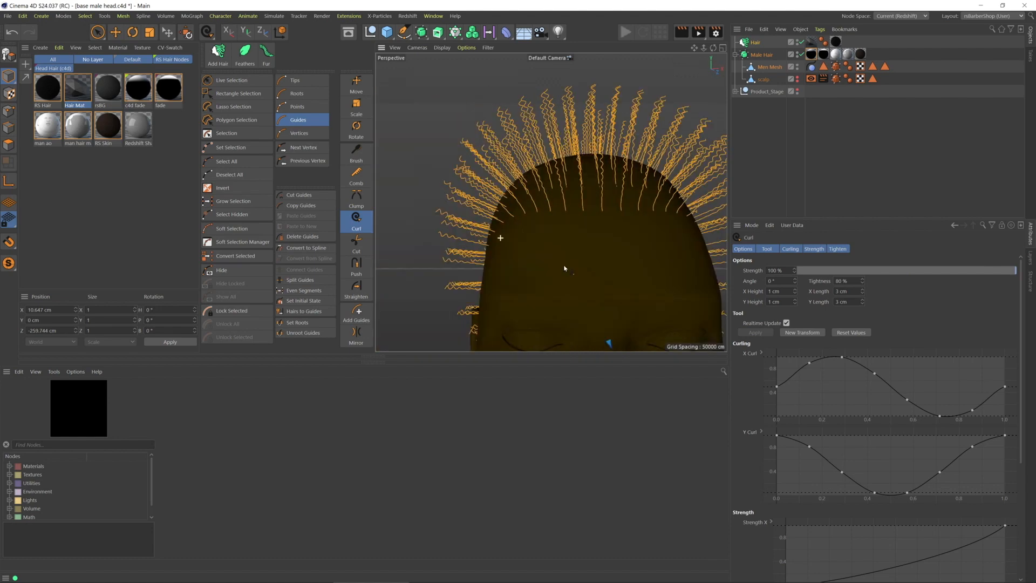
pyautogui.click(814, 248)
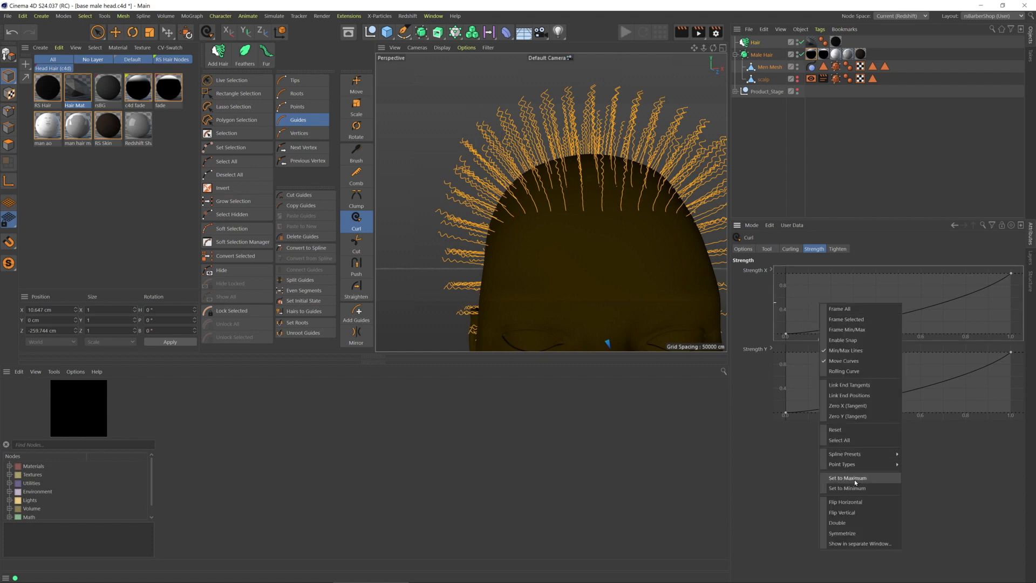
pyautogui.click(846, 477)
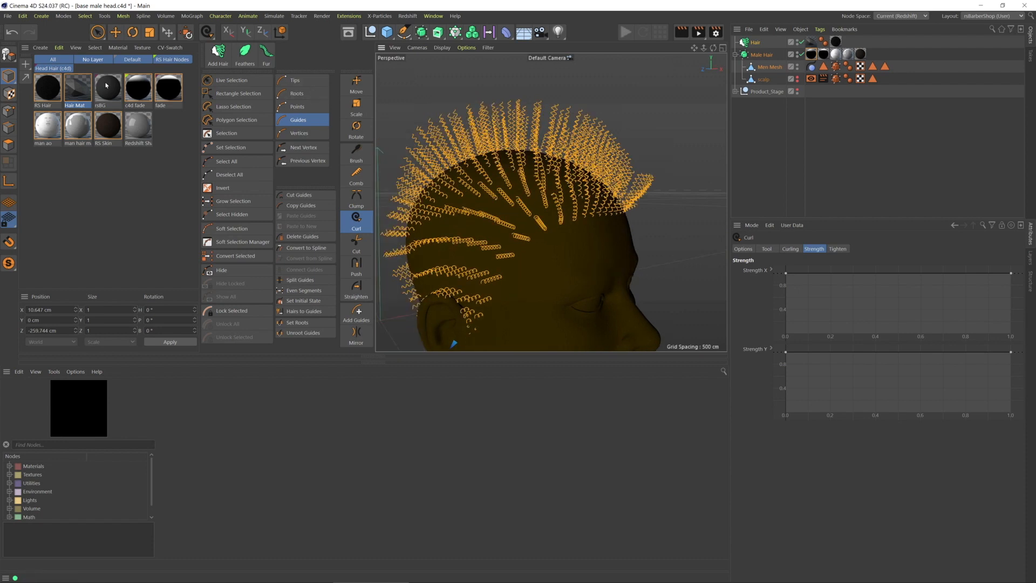
pyautogui.moveTo(76, 91)
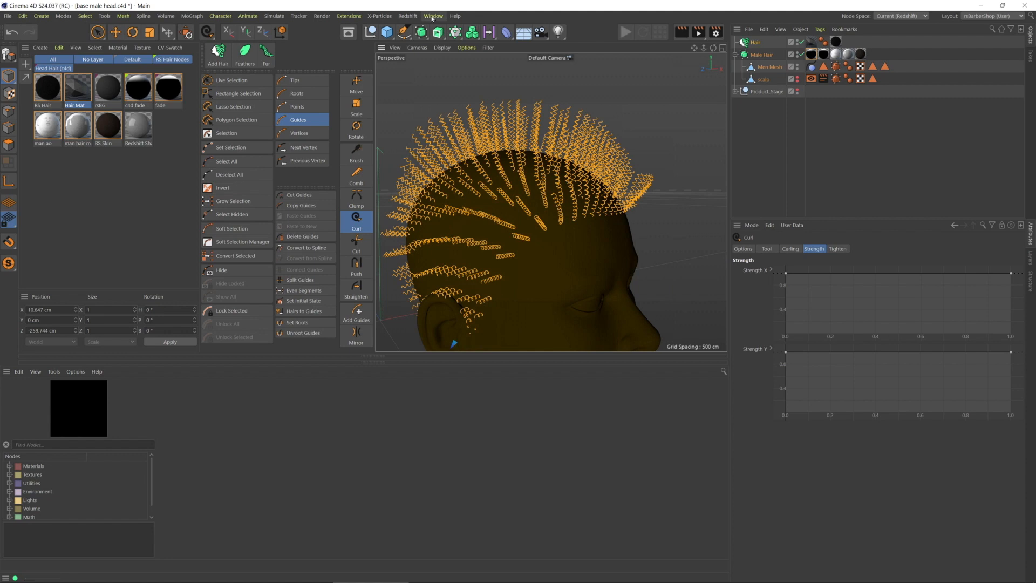
# Load Hairstyle Man_0003.c4d, start its render view and check the messy2 render image.
pyautogui.click(434, 16)
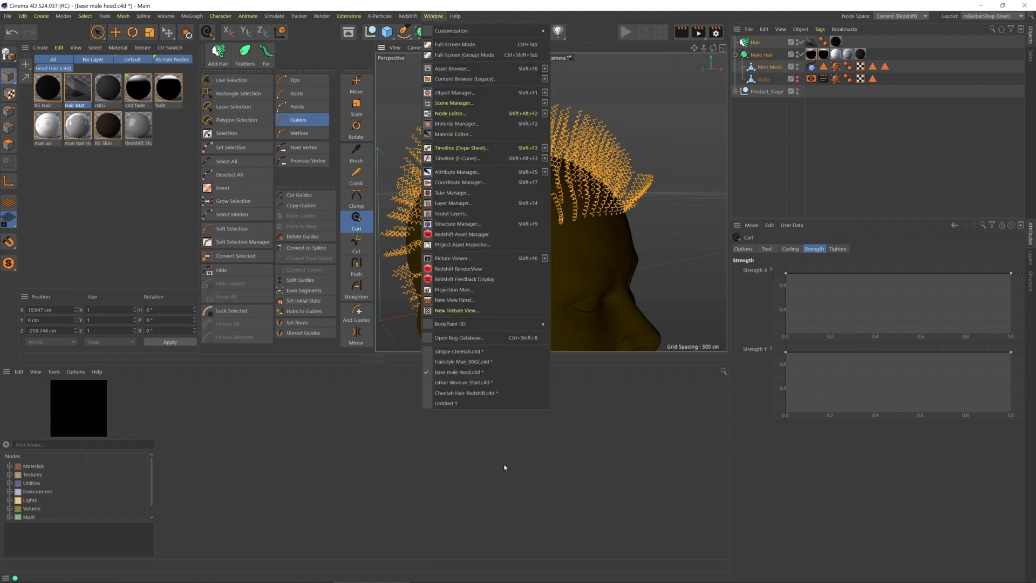
pyautogui.moveTo(481, 361)
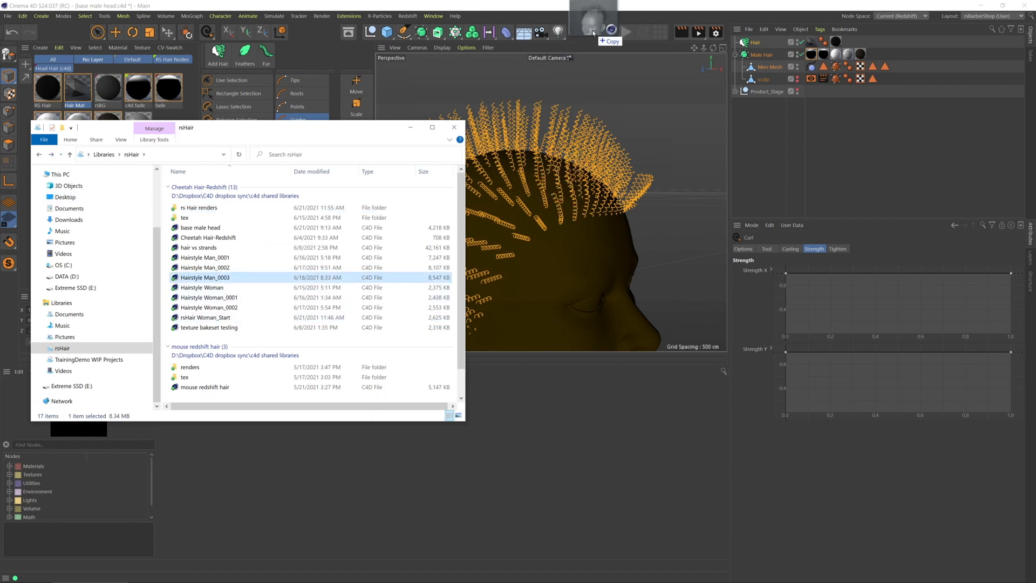
pyautogui.doubleClick(204, 277)
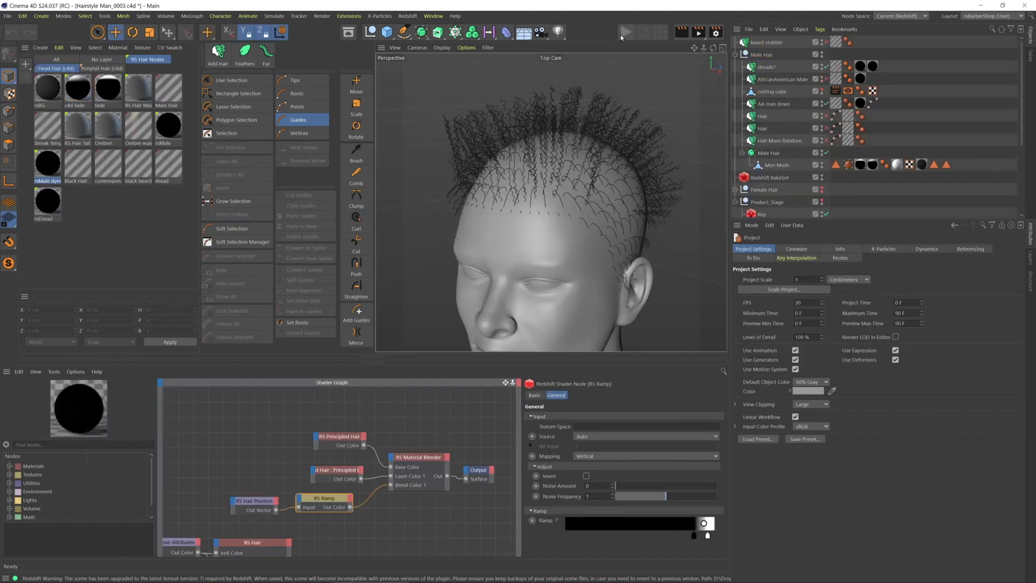
pyautogui.click(625, 31)
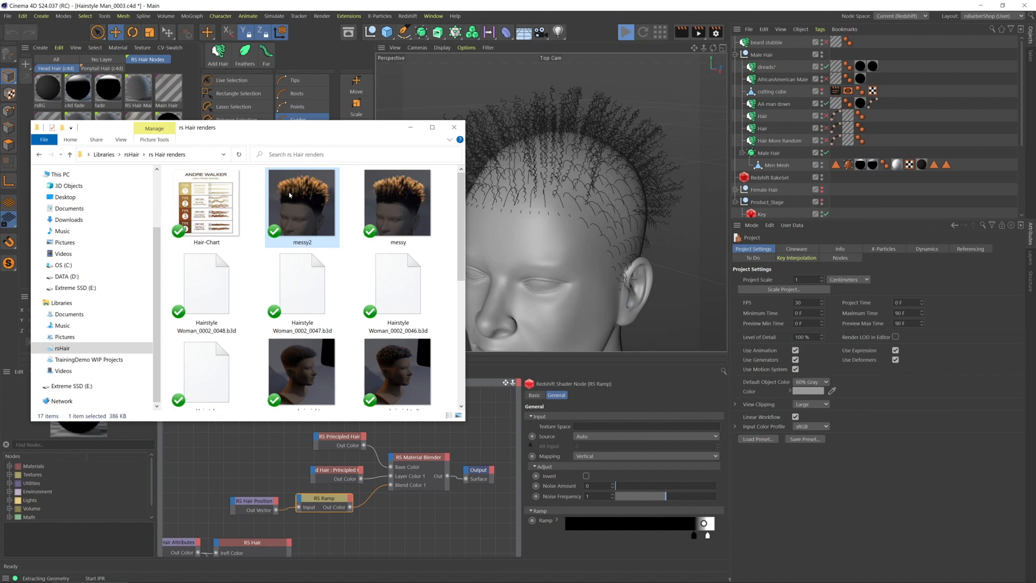
pyautogui.doubleClick(302, 202)
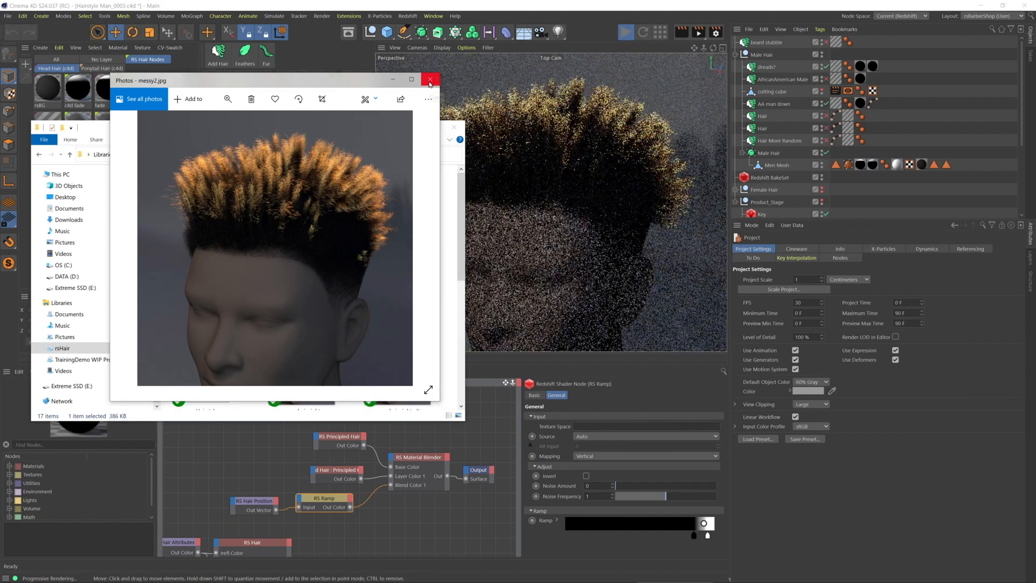
pyautogui.click(429, 79)
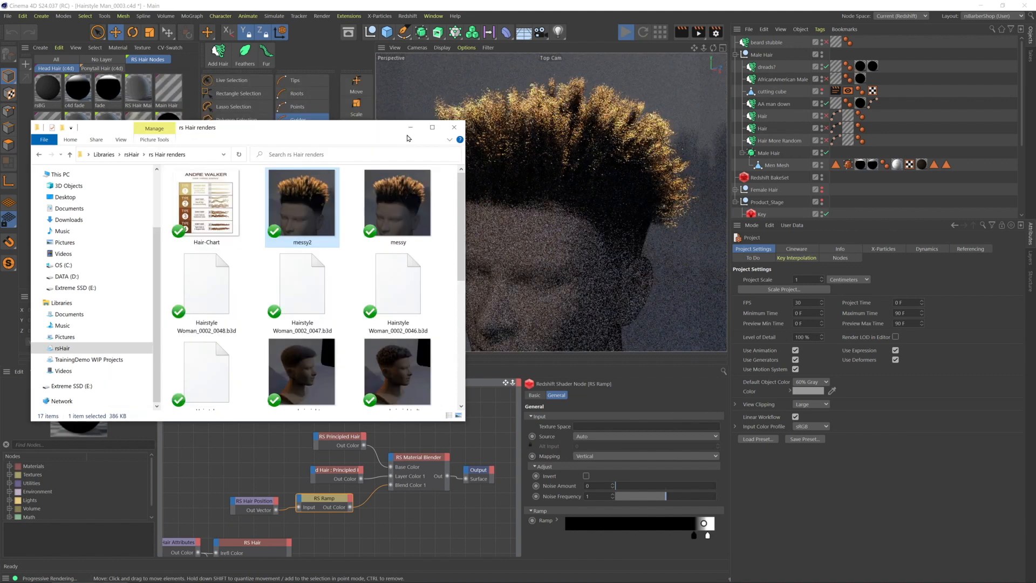